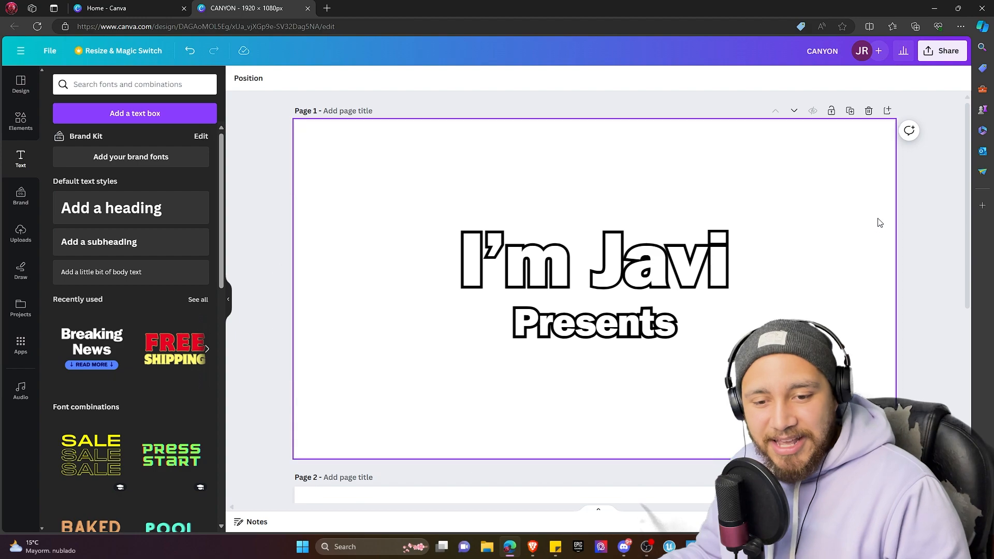
Download both Canva title pages as PNG with a transparent background.
scroll(down, 3)
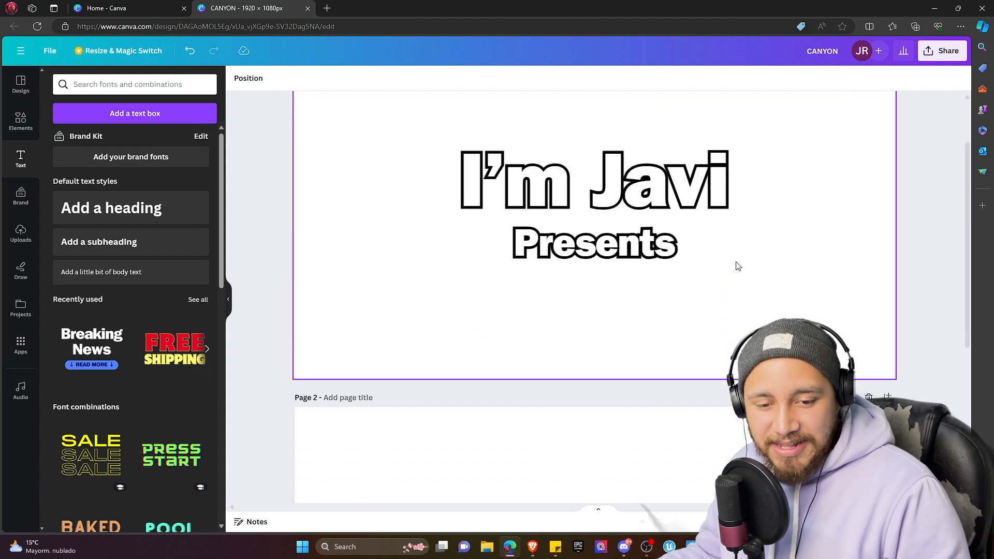
scroll(down, 3)
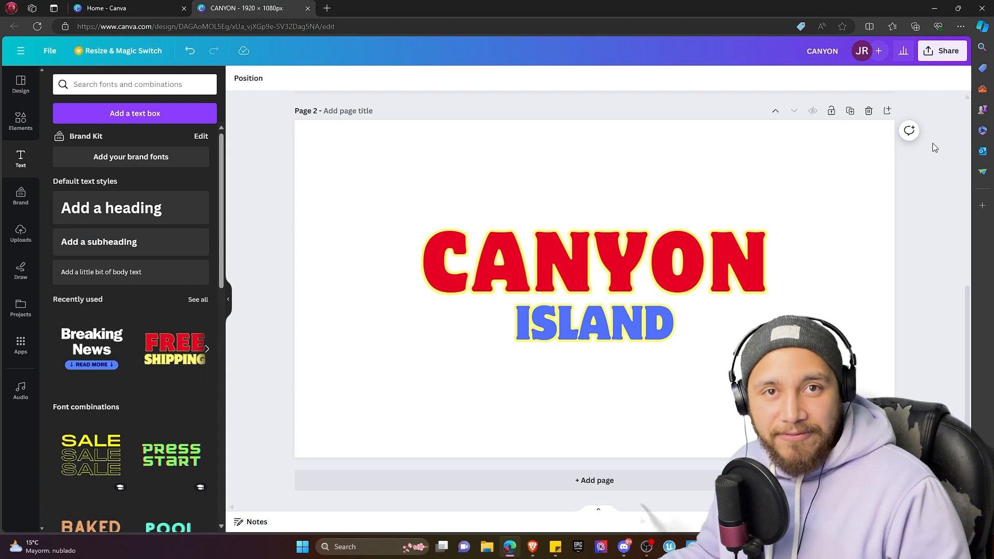
click(942, 51)
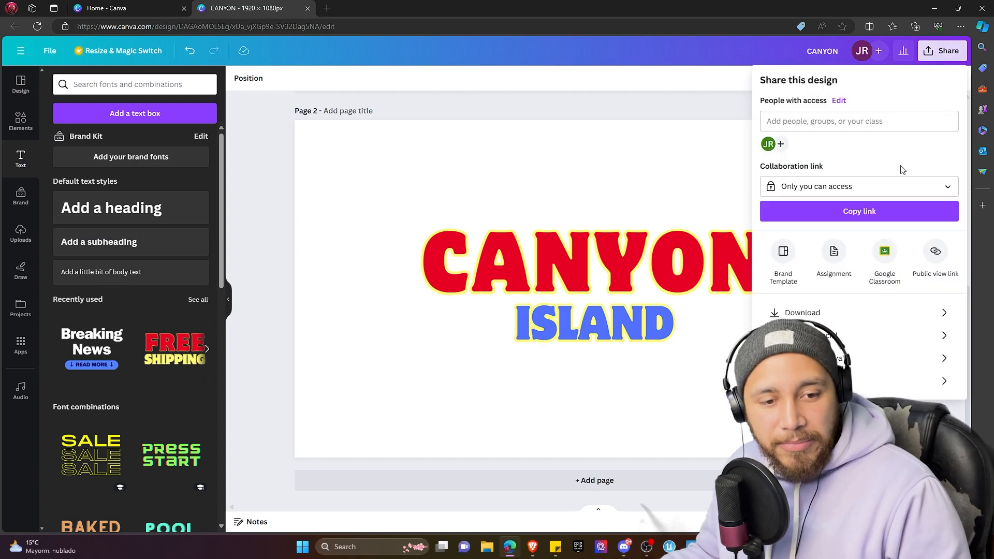
click(801, 312)
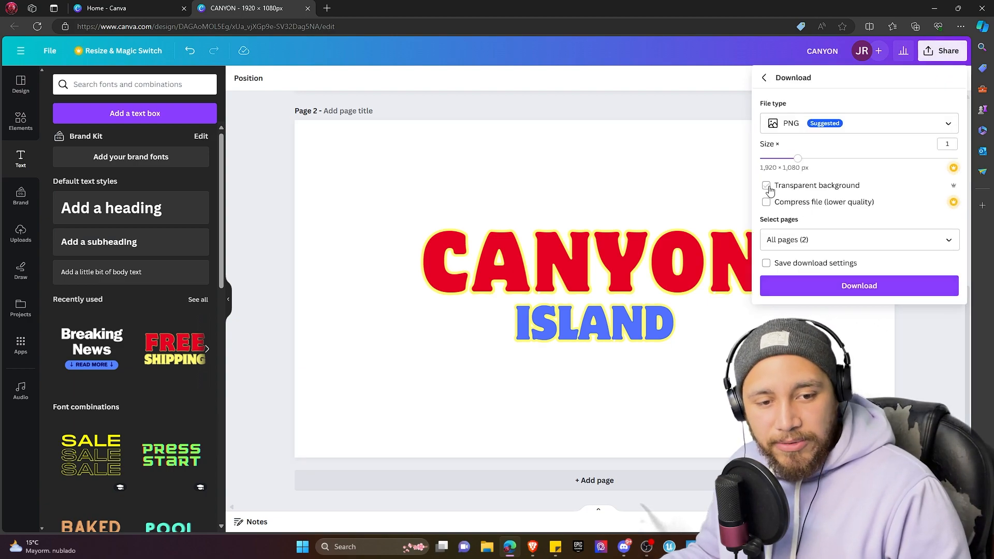
click(766, 185)
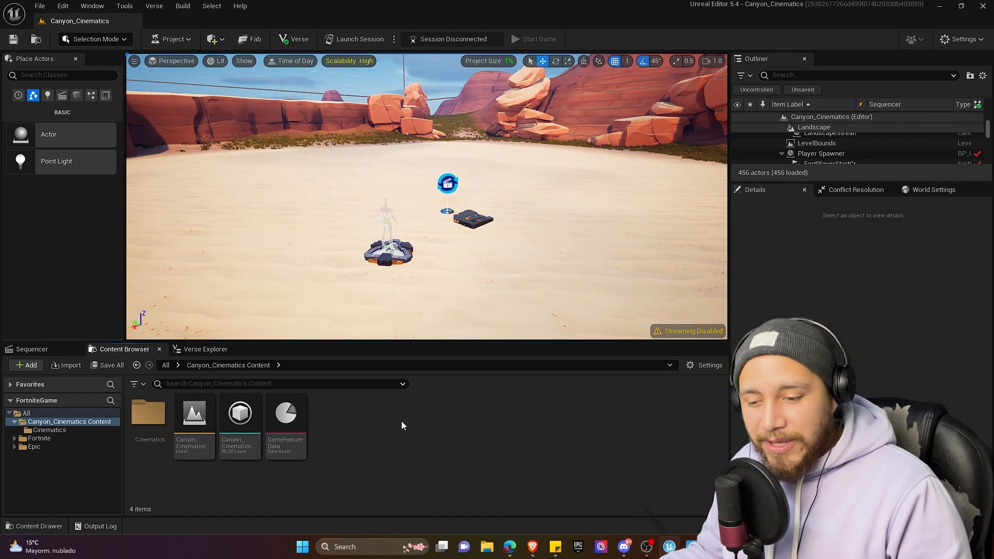
Create a Titles folder in the project content and enter it.
click(25, 364)
text(Titles)
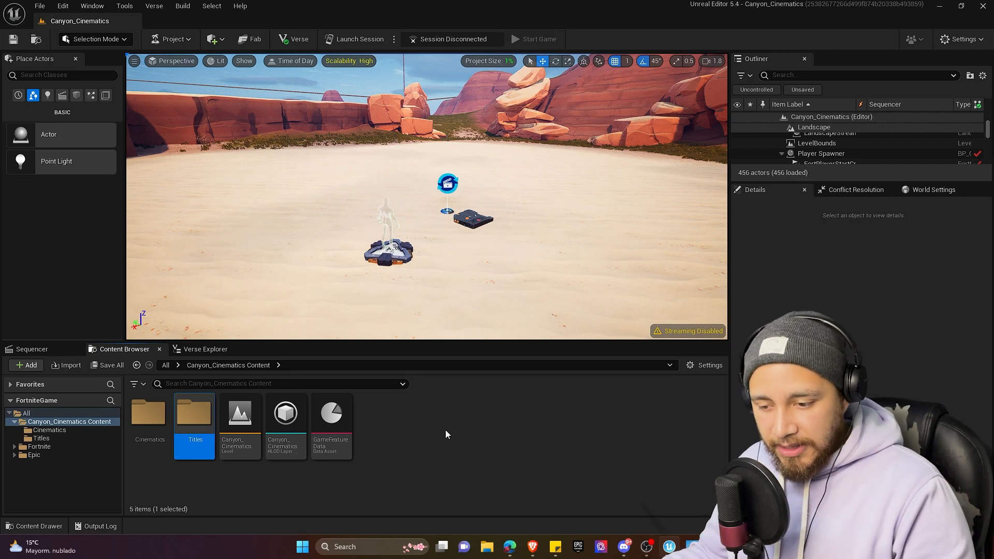
double_click(194, 412)
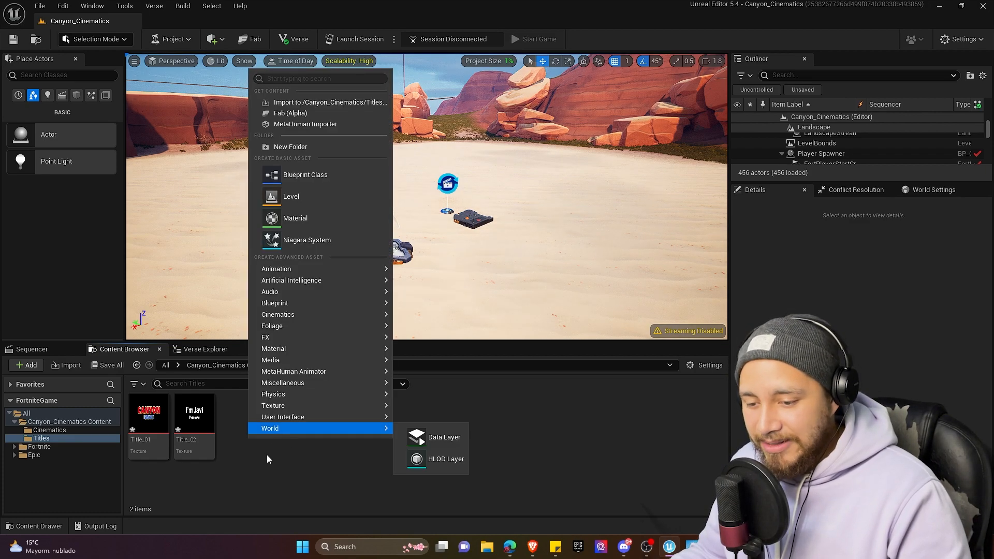
mouse_move(283, 416)
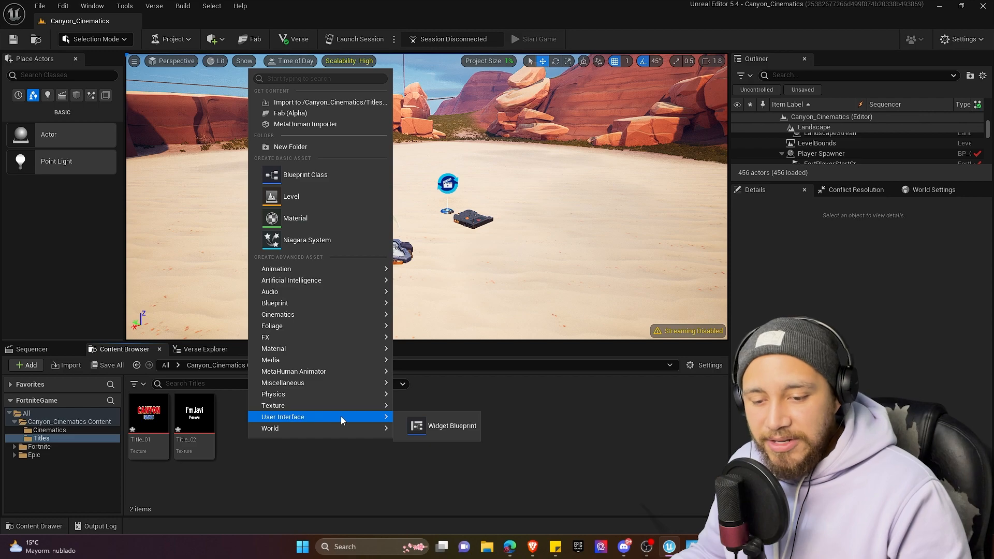
Create a User Widget blueprint named Widget_Title_01 and open it for editing.
click(451, 426)
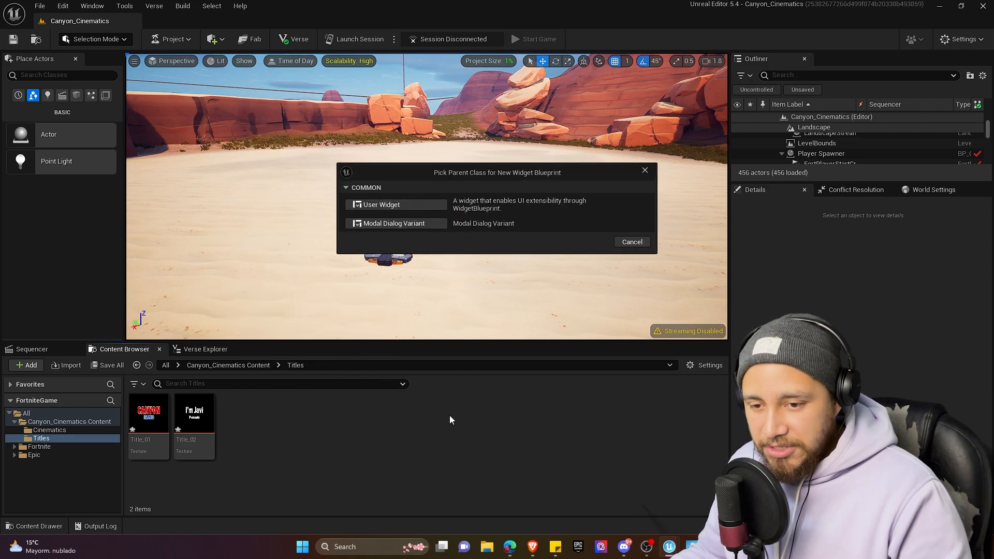
mouse_move(403, 206)
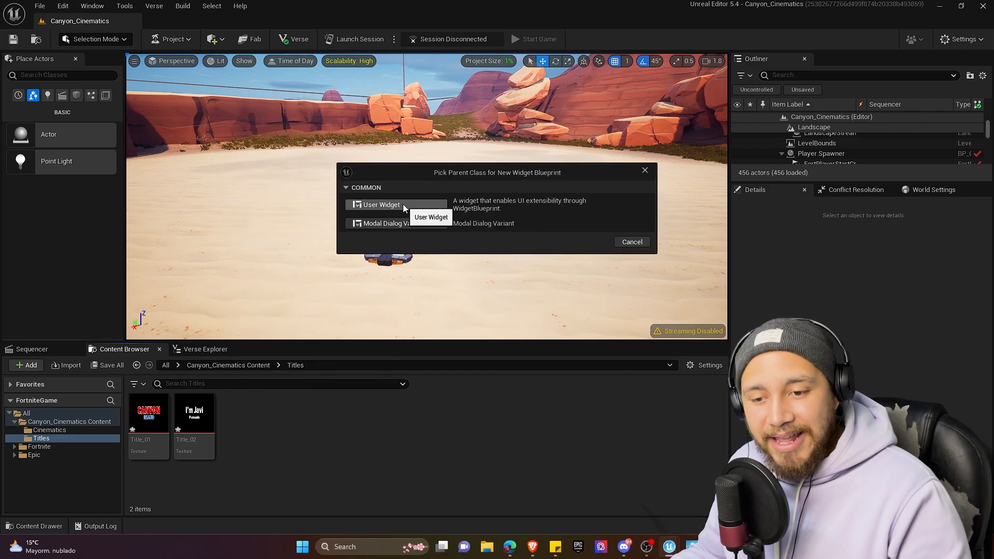
click(382, 204)
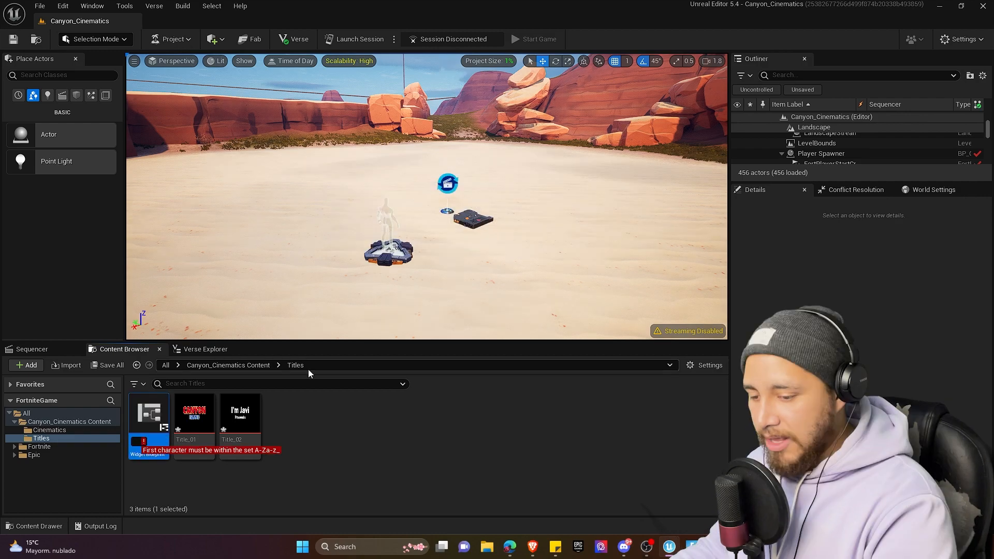
text(Widget_Ti)
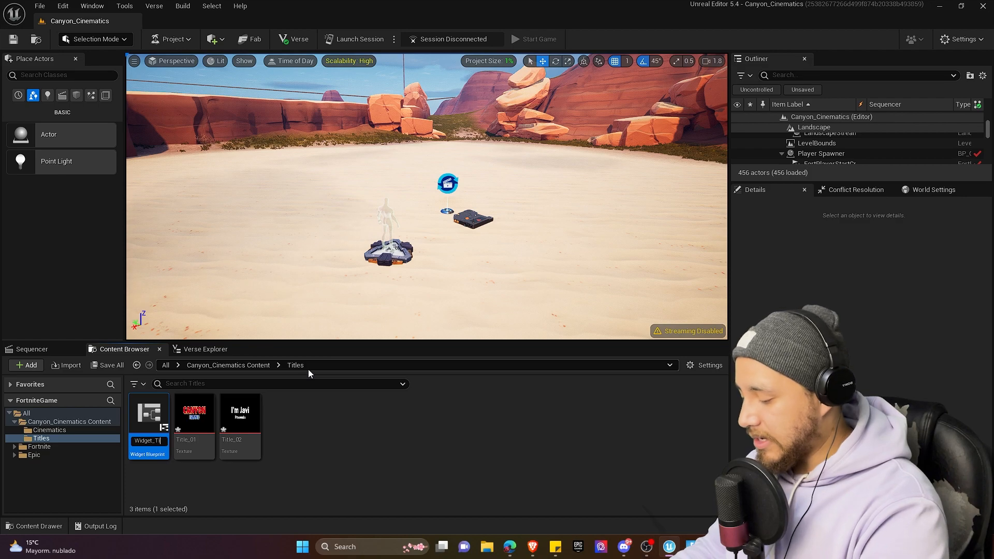
text(et_Title_0)
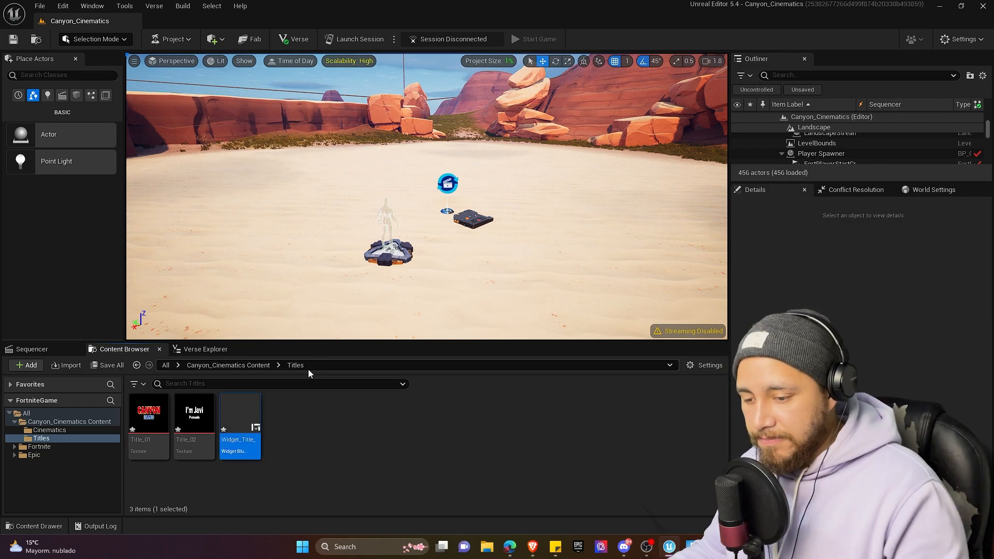
mouse_move(239, 412)
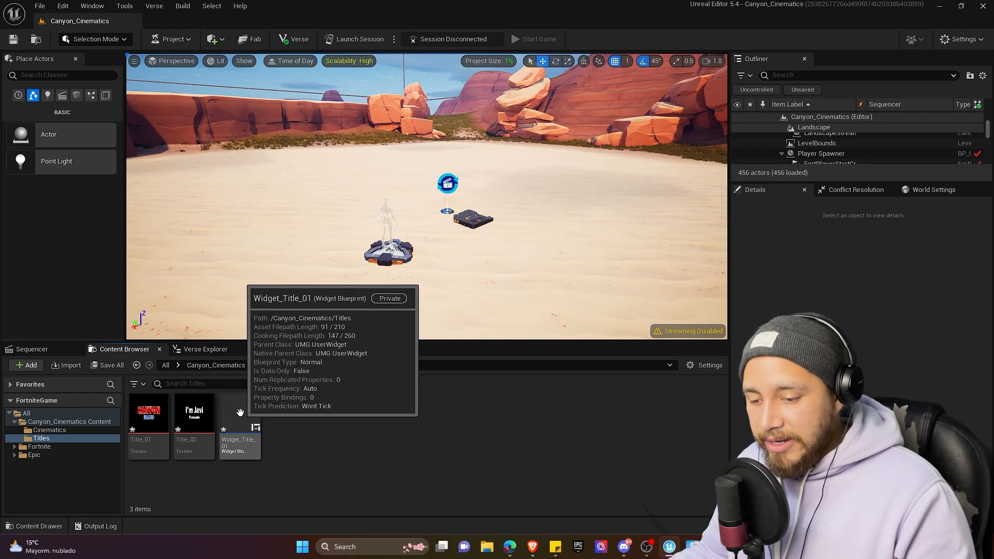
double_click(239, 412)
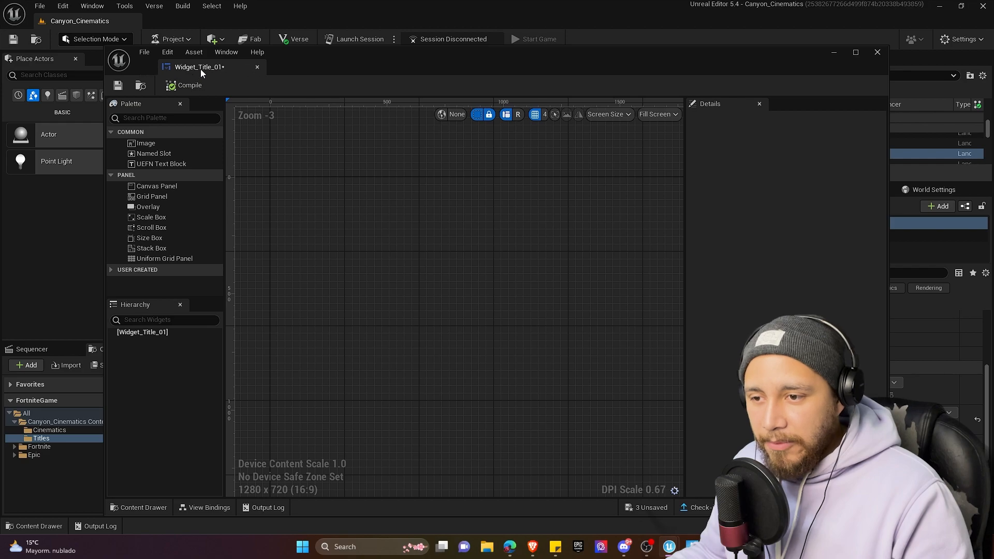
Maximize the widget editor and add a Size Box as the root element.
click(855, 52)
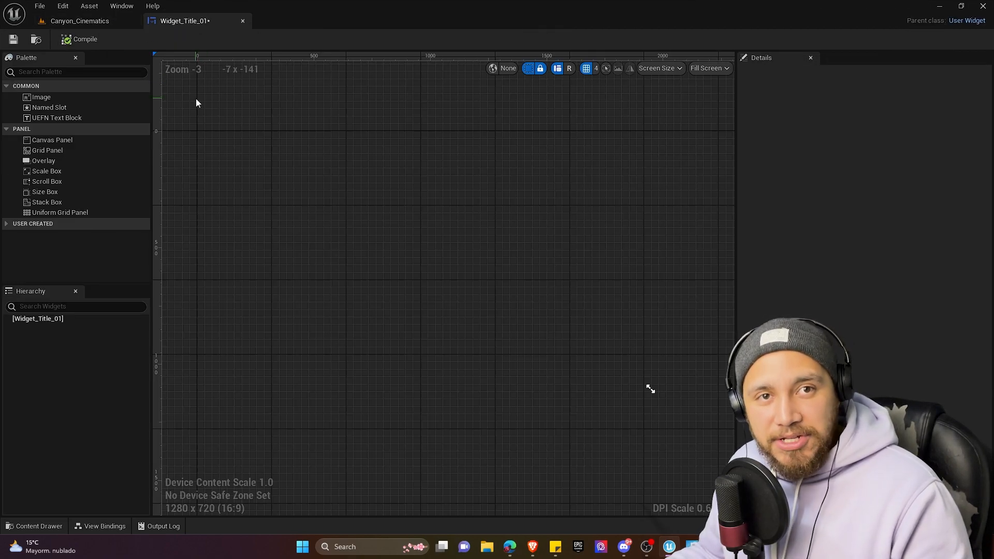
mouse_move(44, 192)
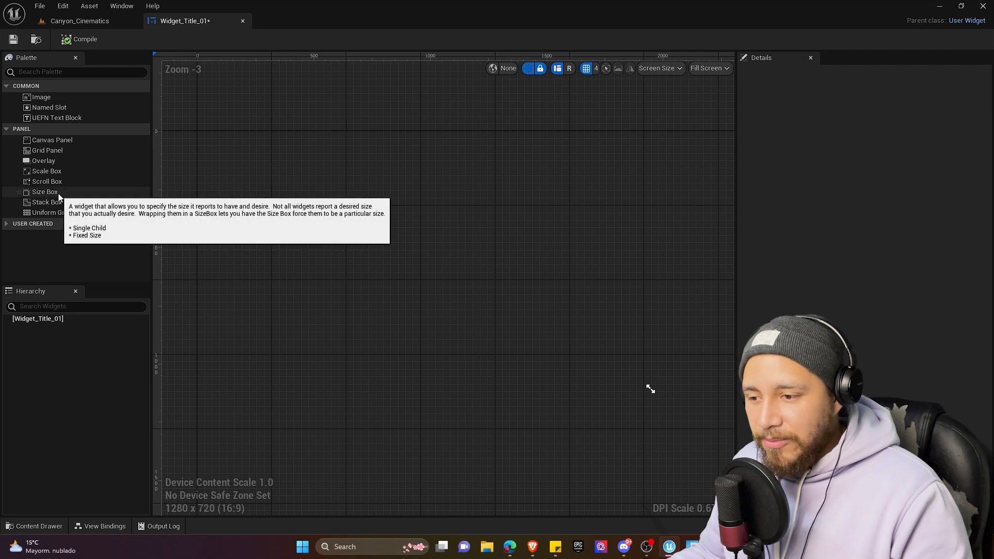
click(44, 191)
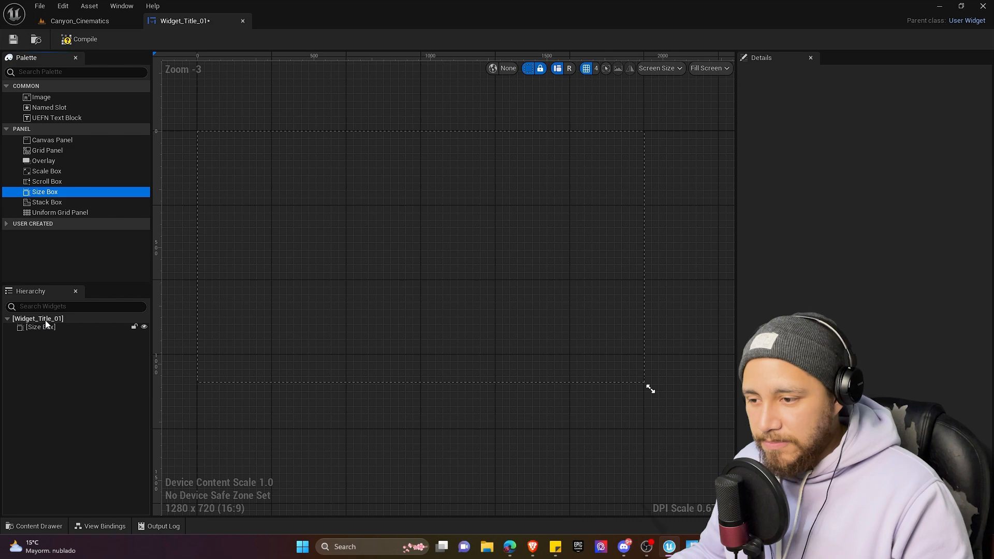
mouse_move(44, 160)
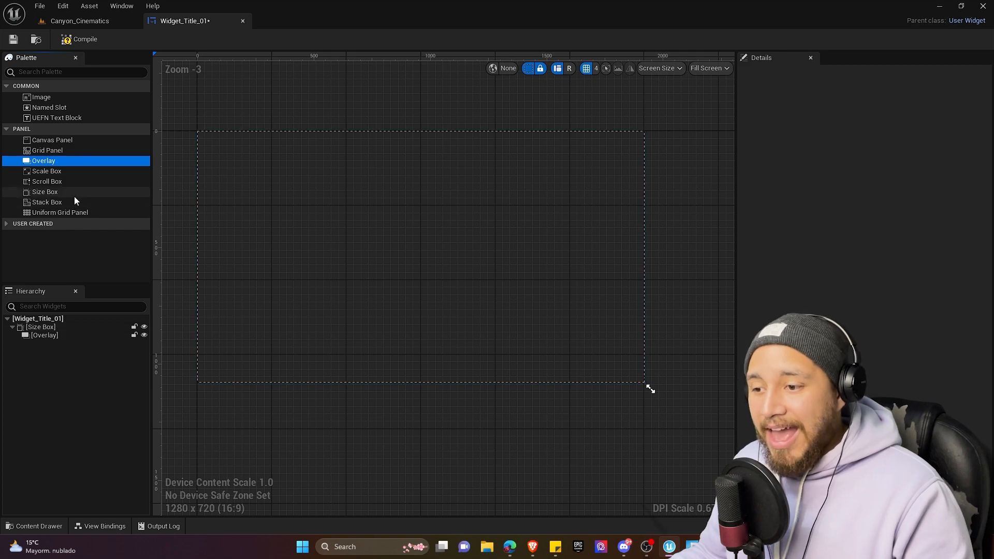
mouse_move(41, 97)
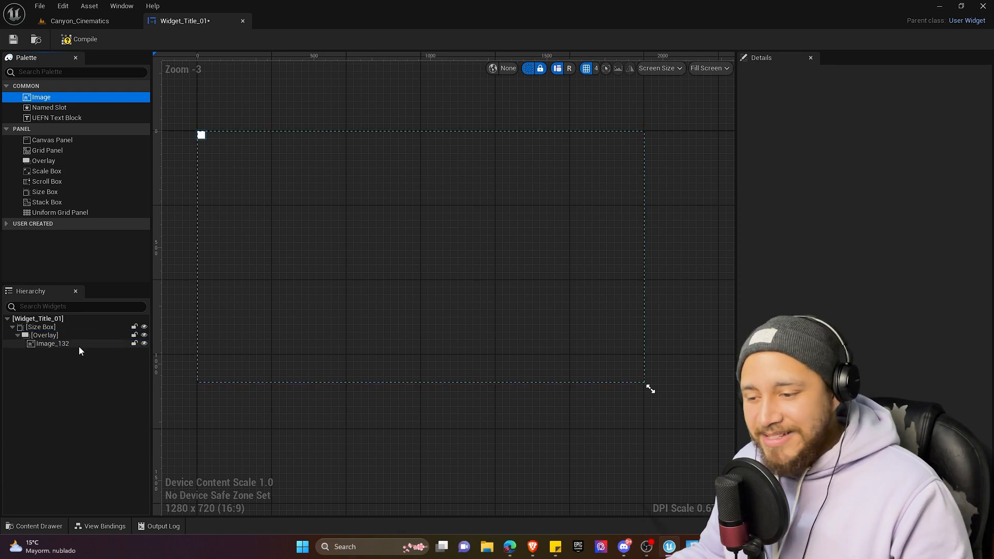
Center the image horizontally and vertically within the overlay.
click(53, 344)
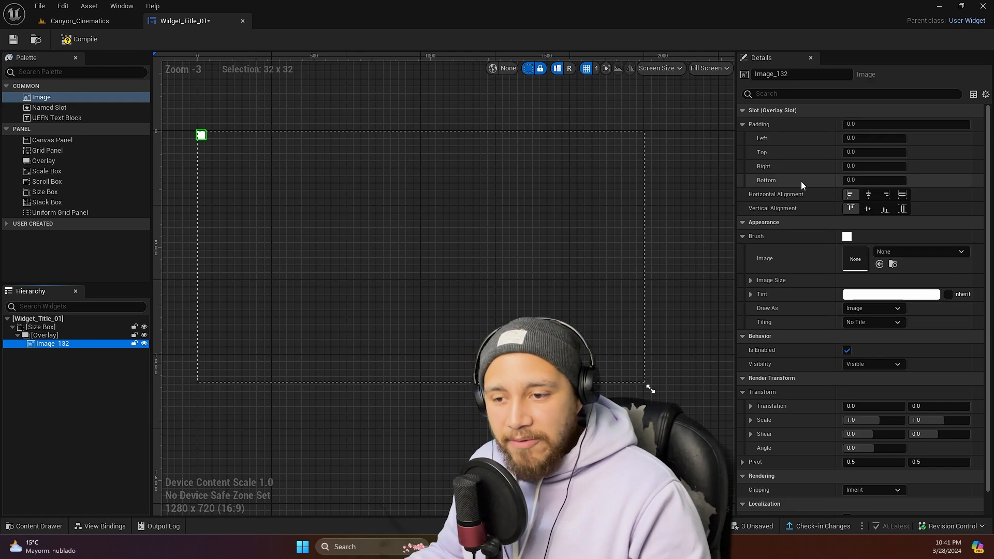
mouse_move(868, 193)
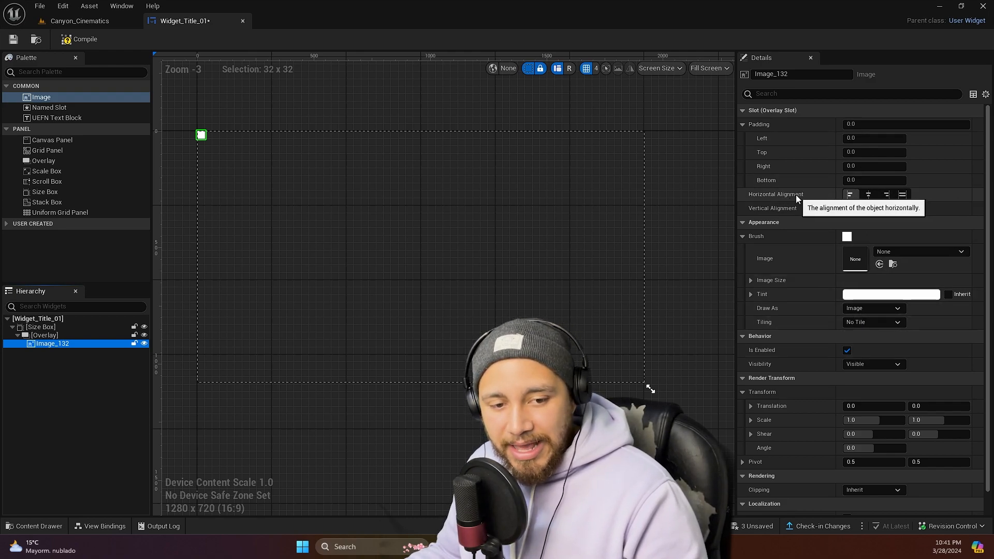
click(868, 193)
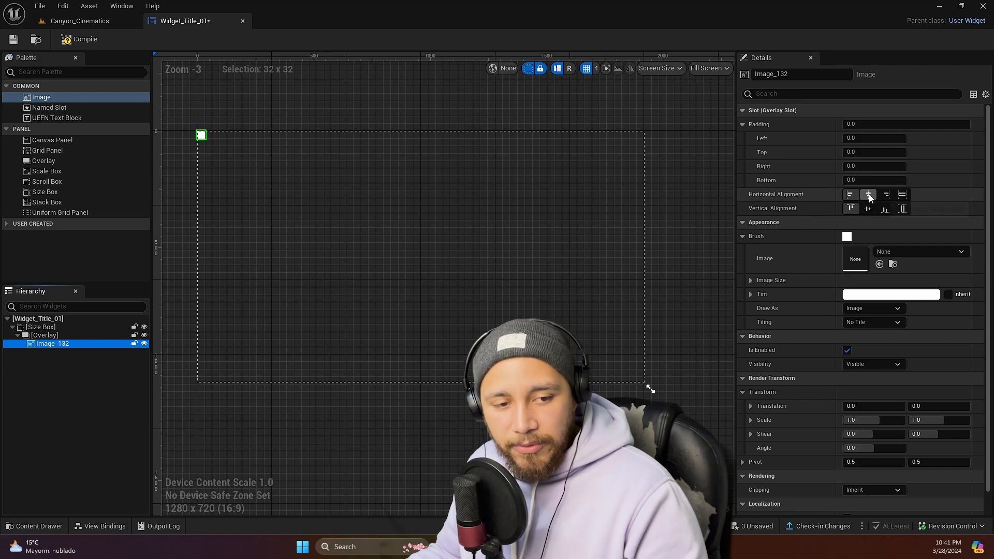
click(868, 208)
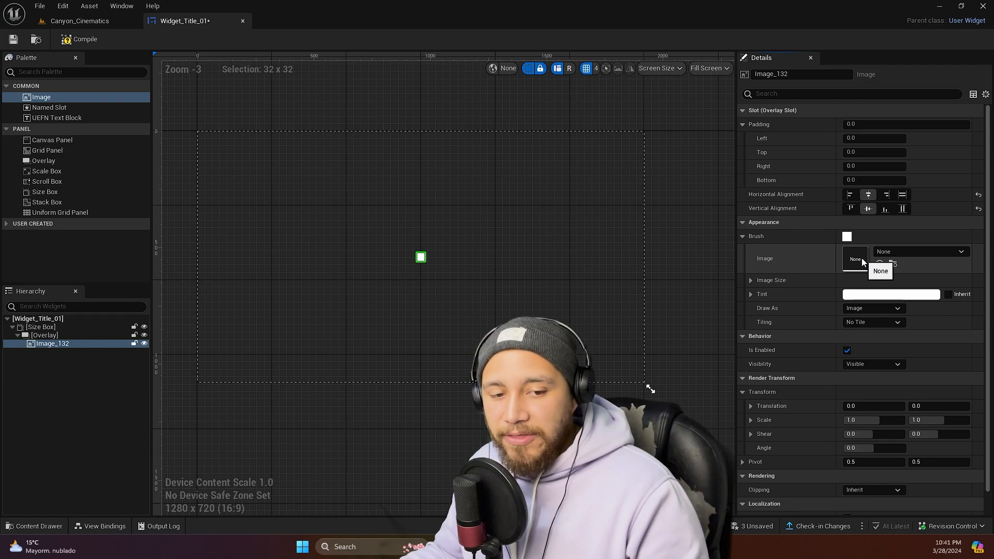
Assign the Title_01 CANYON ISLAND graphic as the brush, reset rotation to zero, and compile.
click(855, 259)
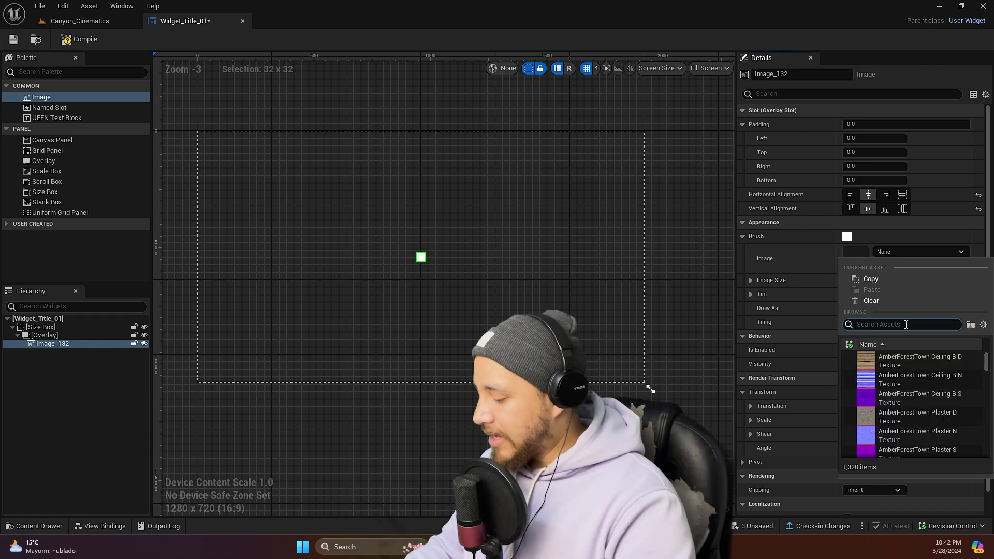
text(Title)
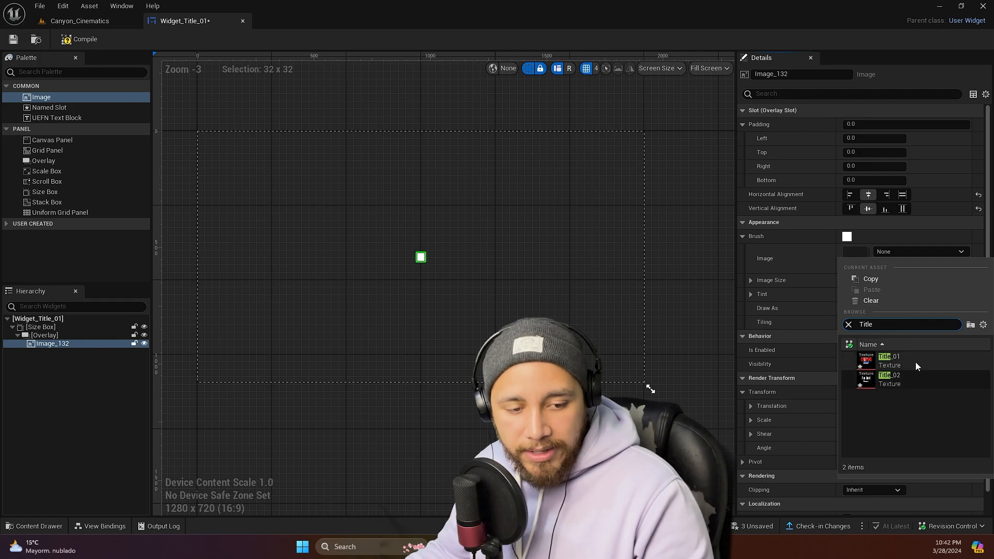
click(889, 360)
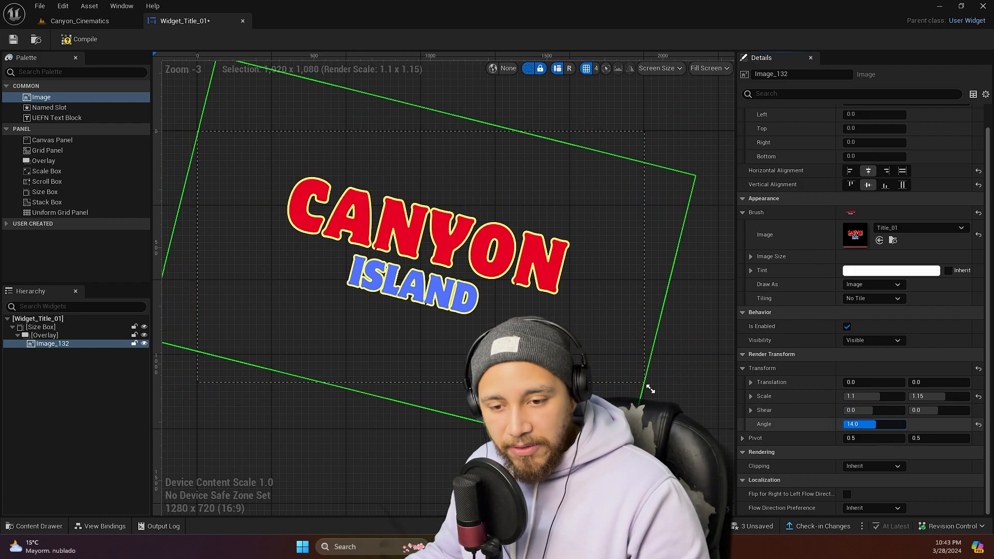
drag(874, 425, 856, 424)
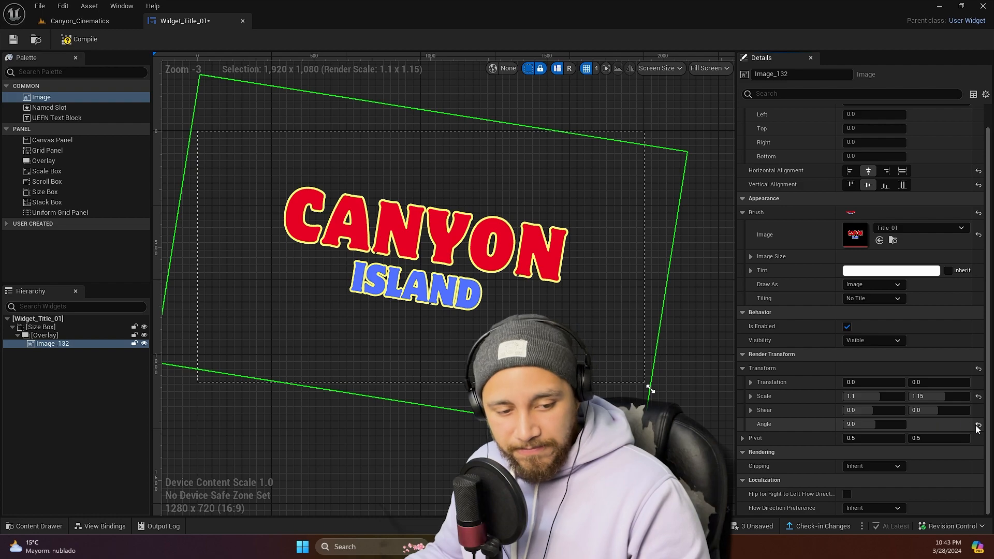
click(979, 425)
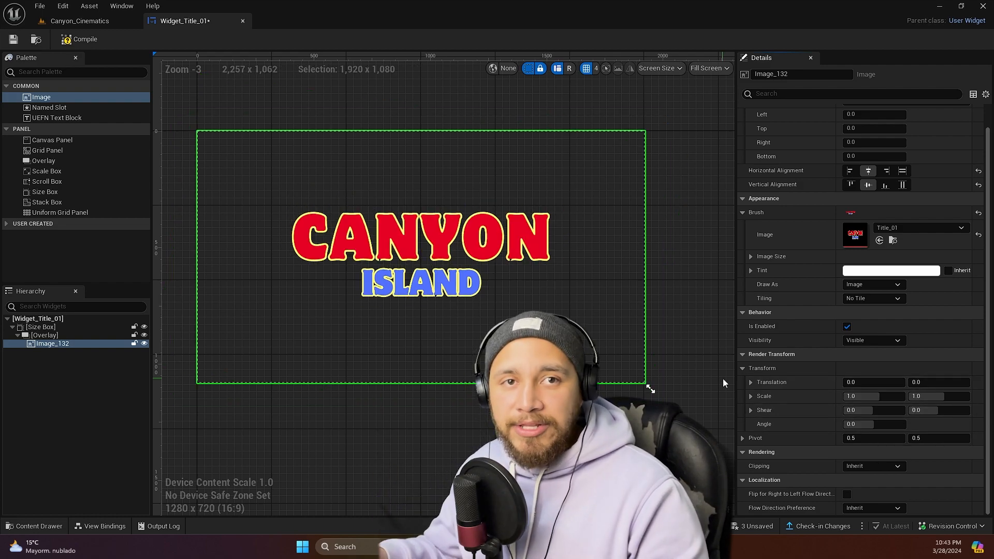
mouse_move(80, 40)
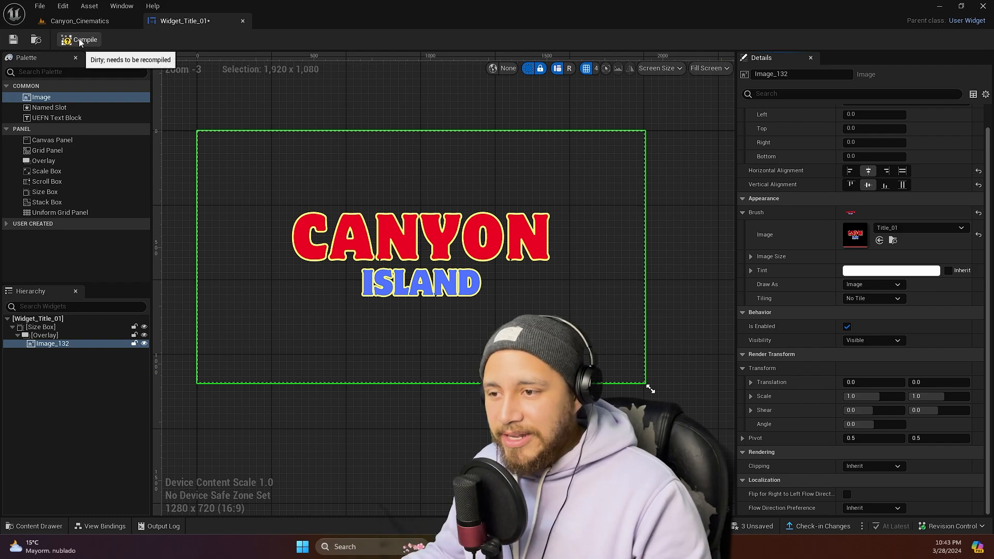
click(78, 40)
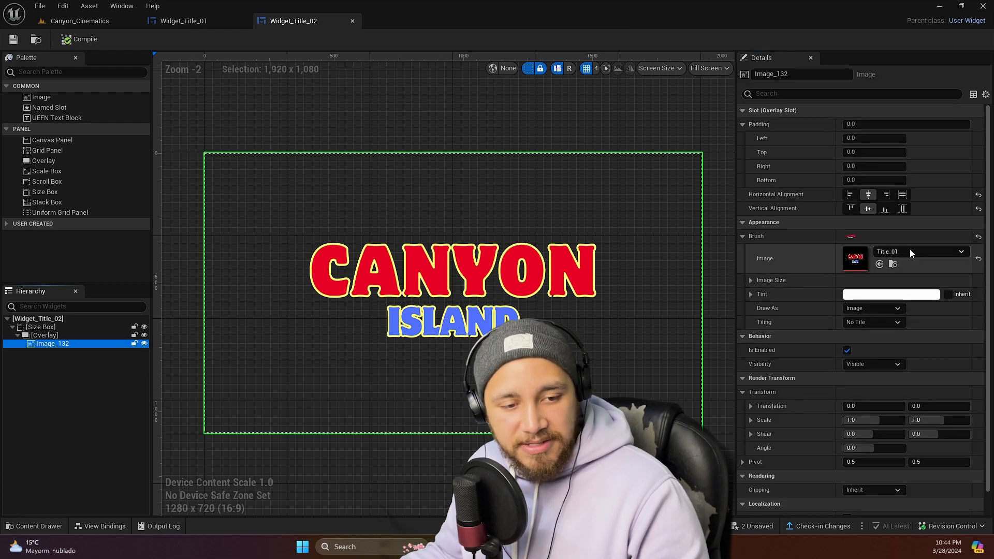
Switch Widget_Title_02's image to the Title_02 graphic and save the widget.
click(960, 251)
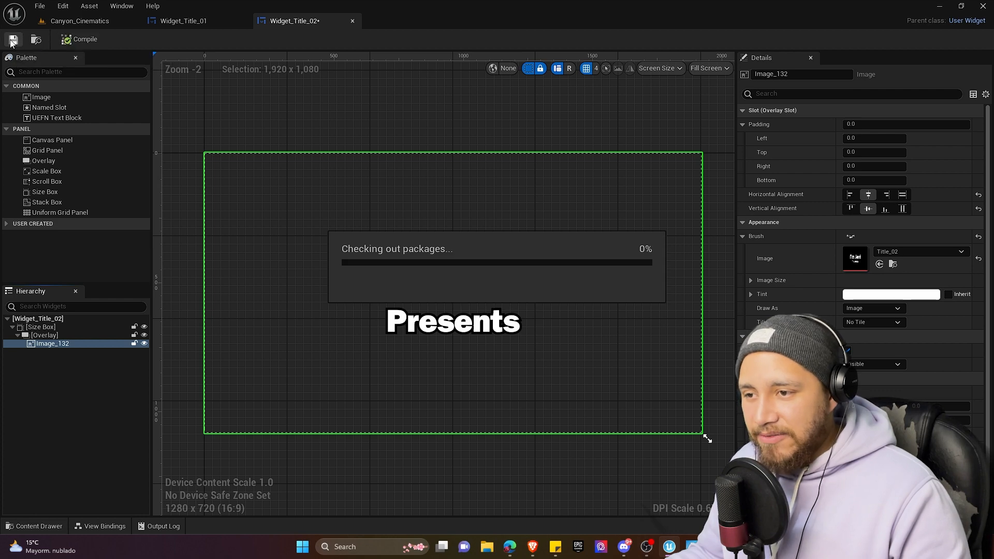
click(80, 21)
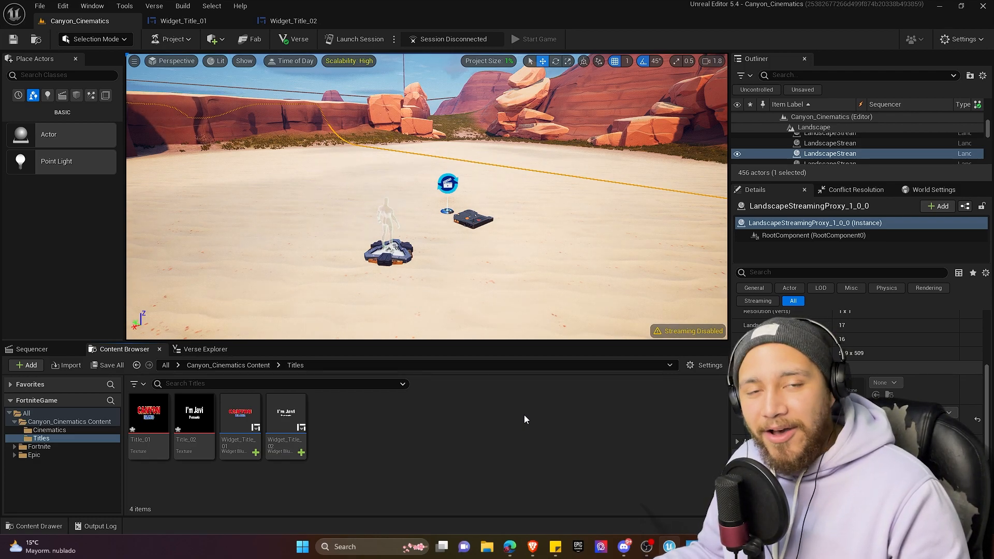
Find the HUD Message Device in Fortnite content, place it on the sand, and rename it HUD_Title_01.
click(39, 446)
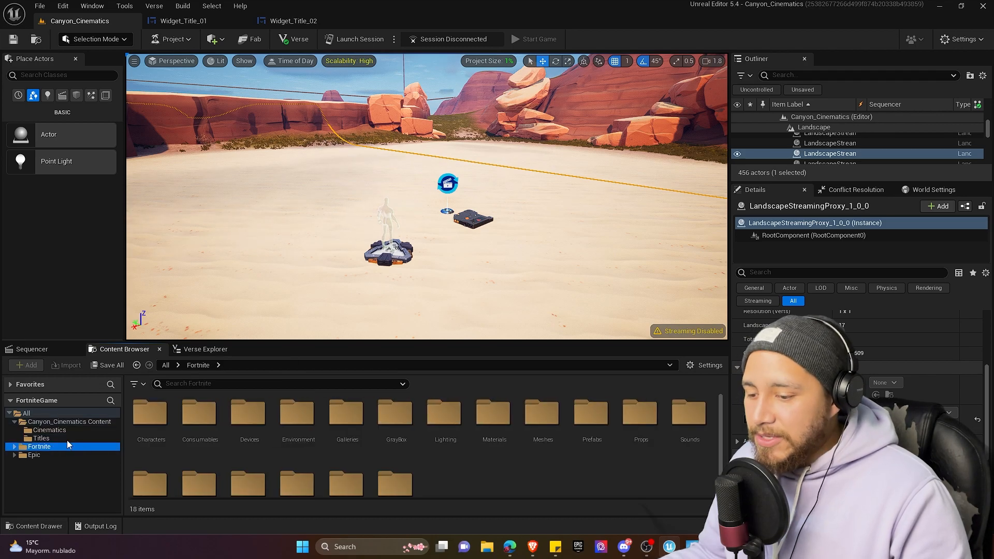
click(278, 383)
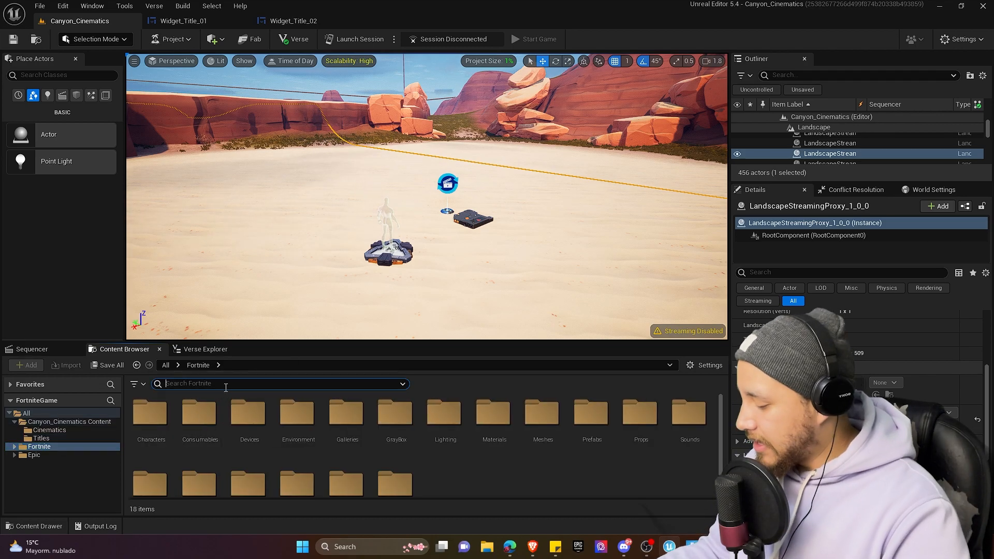
text(Hud message)
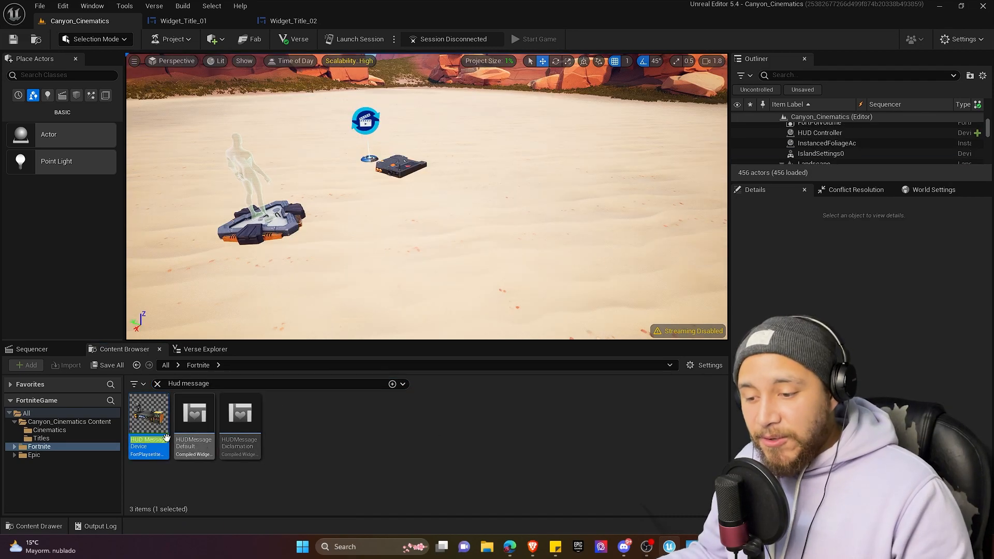
drag(148, 412, 469, 222)
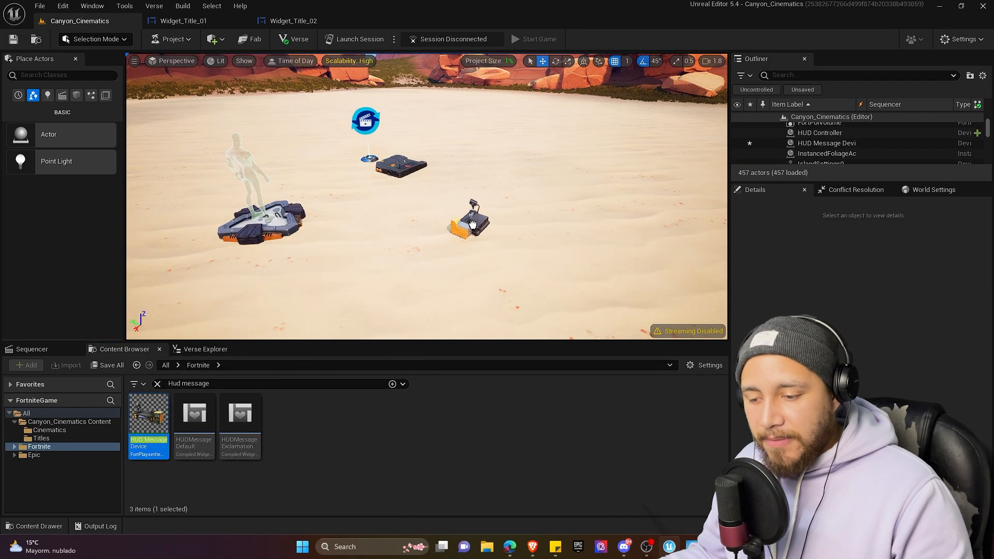
click(466, 220)
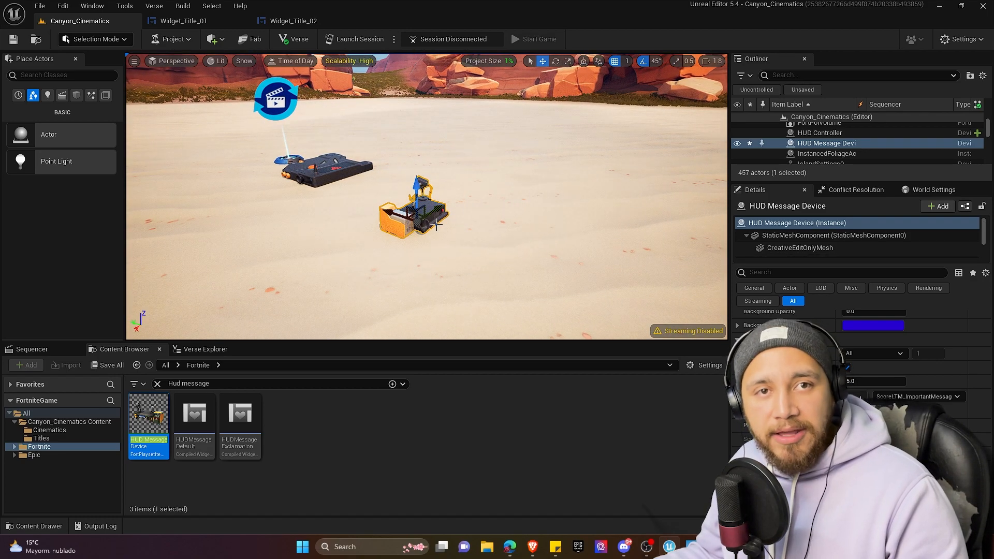
mouse_move(826, 143)
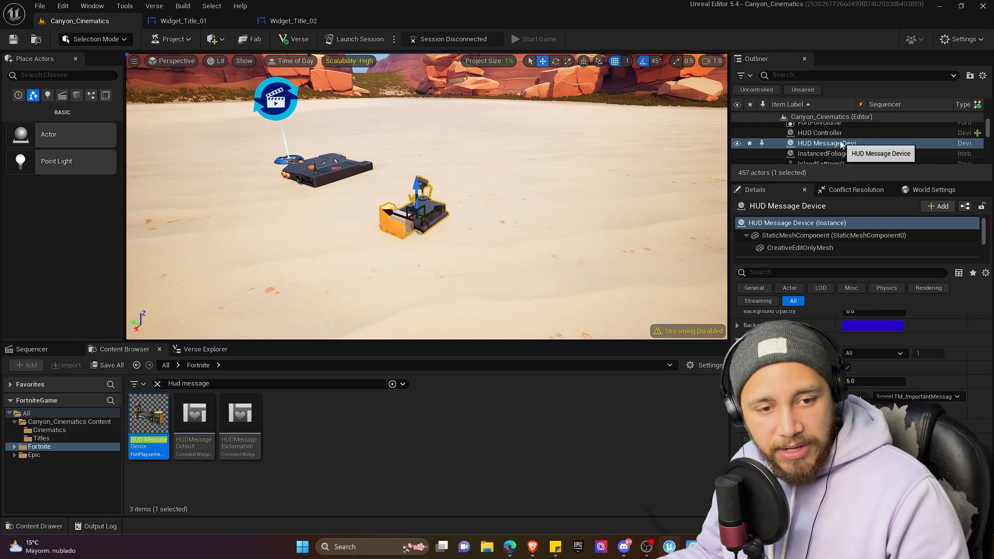
right_click(824, 143)
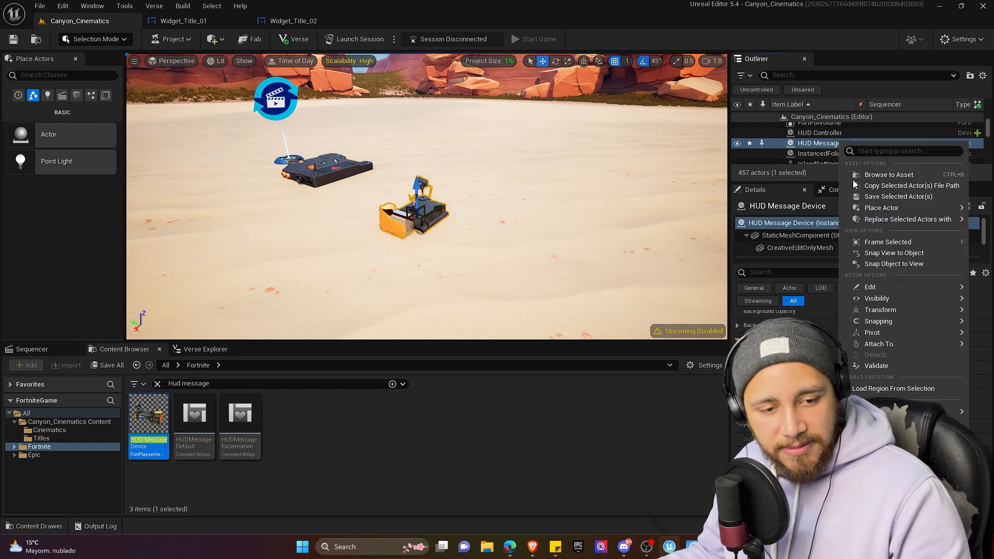
mouse_move(870, 287)
text(HUD_Title_01)
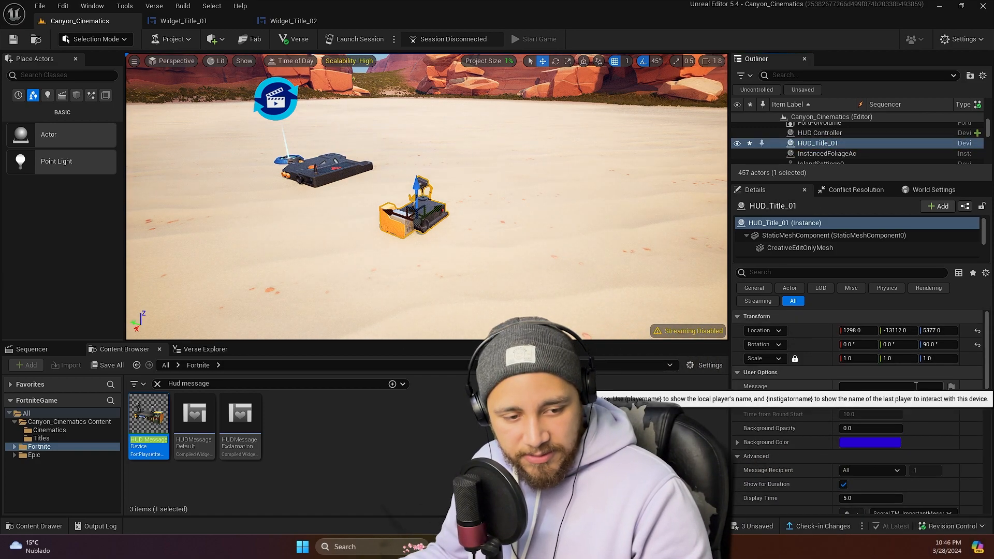
Disable Show for Duration and clear the Play Sound on HUD_Title_01.
scroll(down, 3)
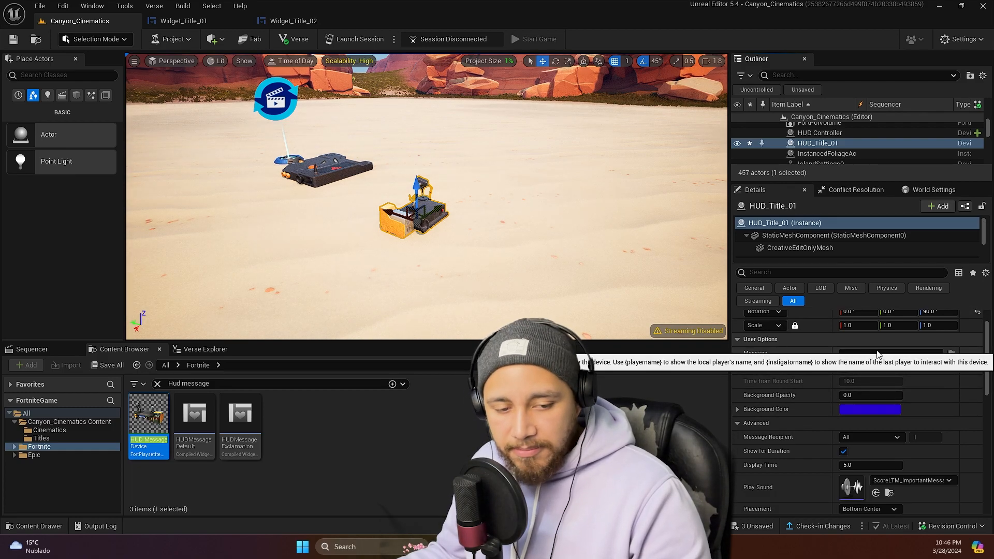
scroll(down, 3)
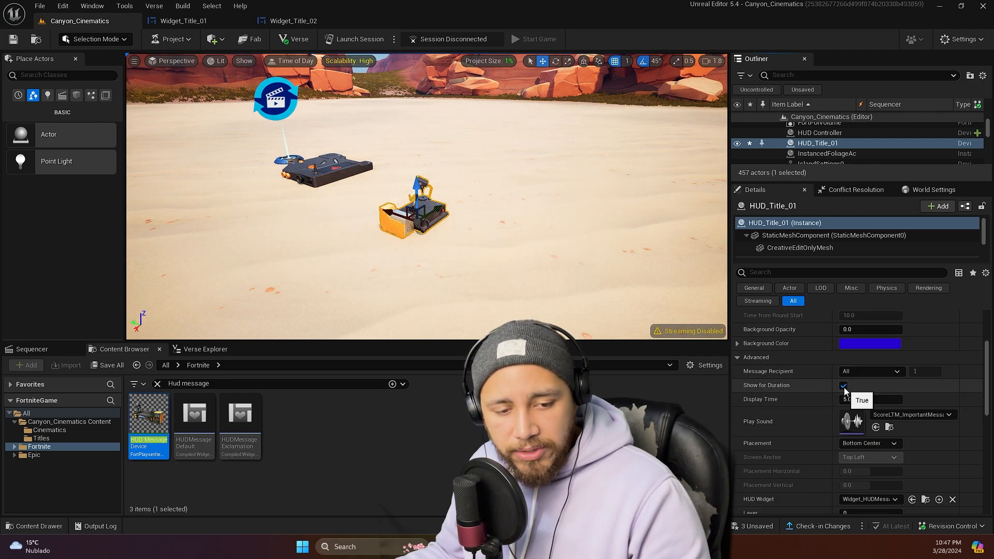
click(843, 385)
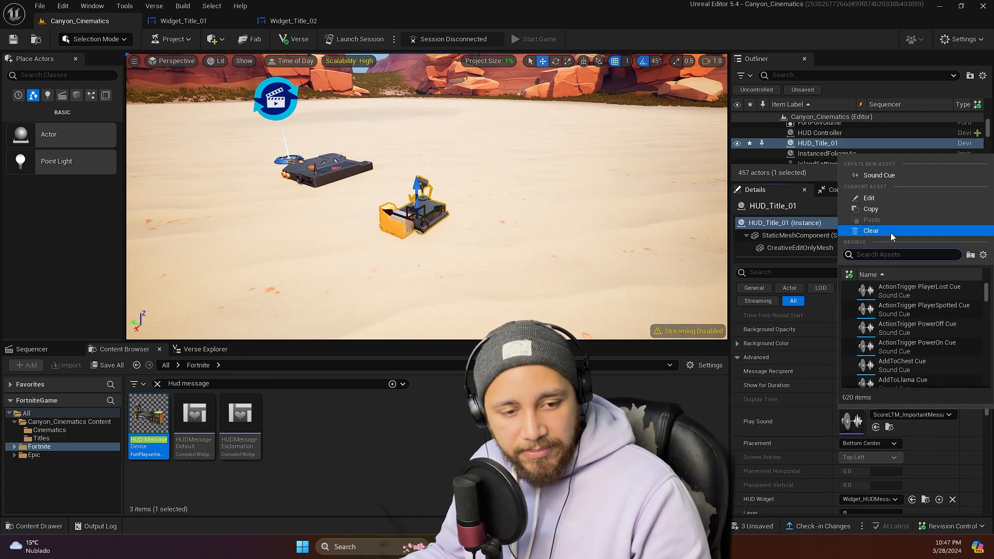
click(871, 230)
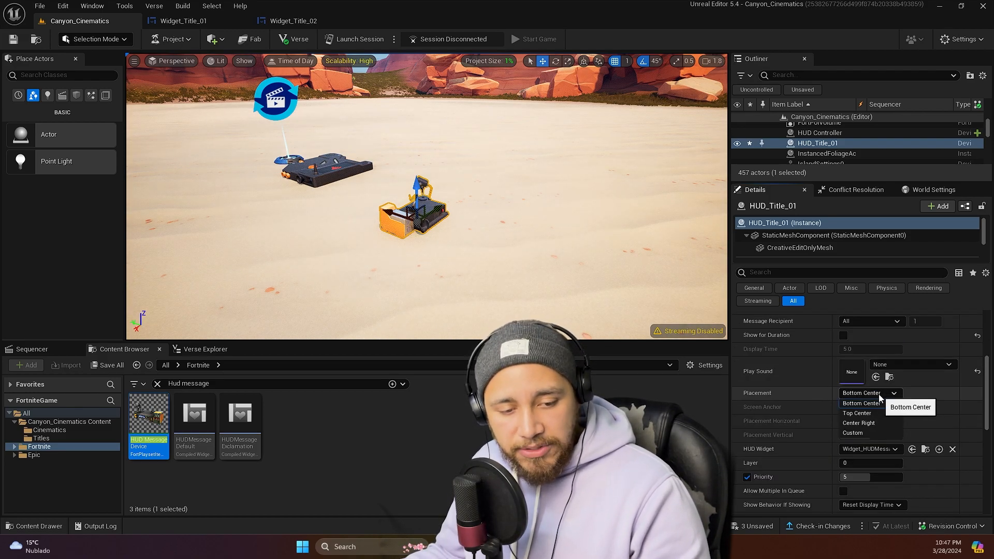
Set Placement to Custom with the Screen Anchor at Center.
click(853, 433)
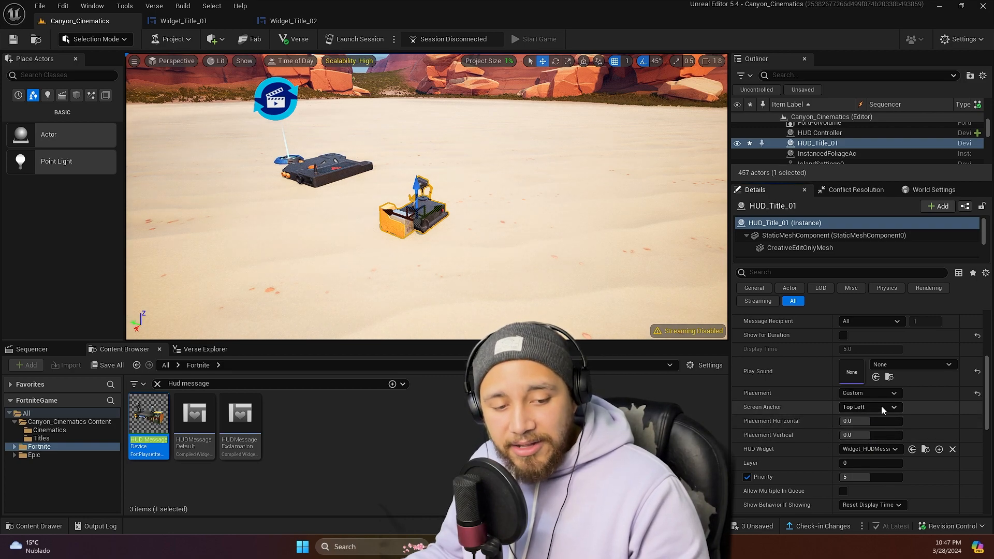
click(869, 406)
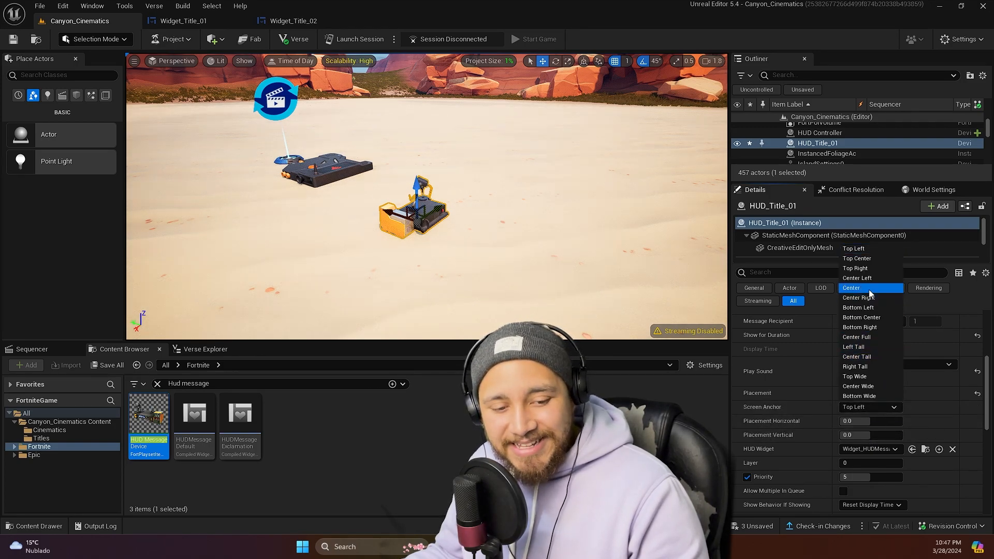
click(851, 287)
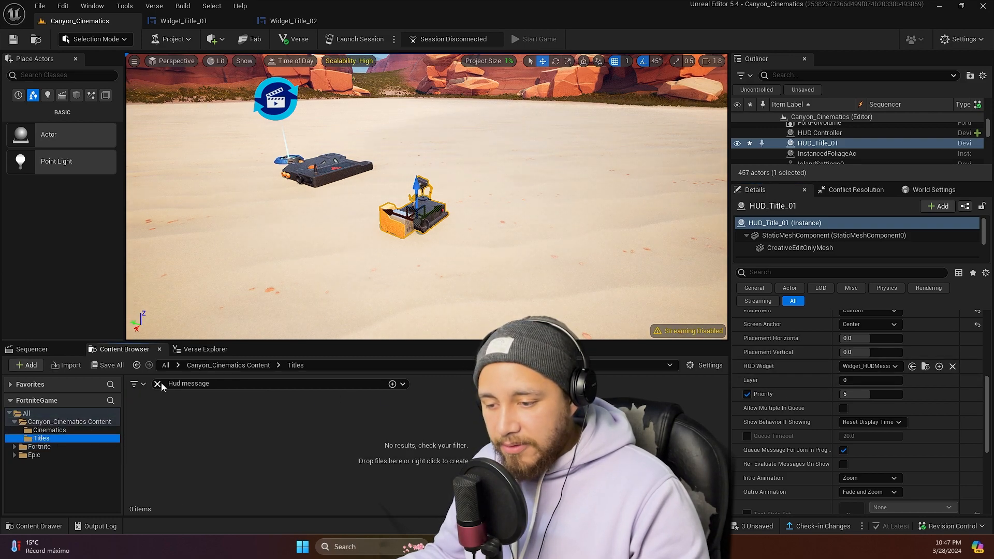
Assign Widget_Title_01 as the HUD Widget and set the intro animation to Fade and Zoom.
click(158, 383)
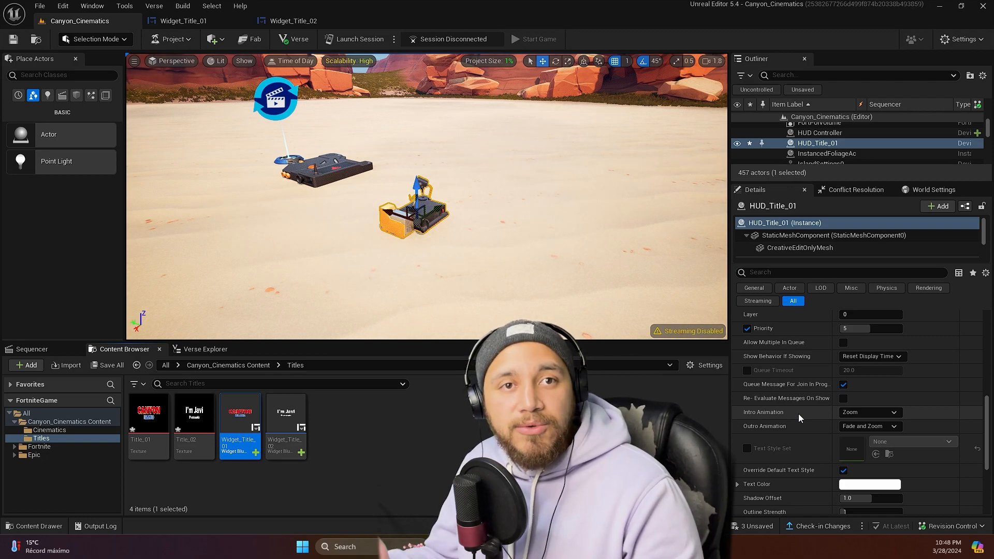
click(869, 412)
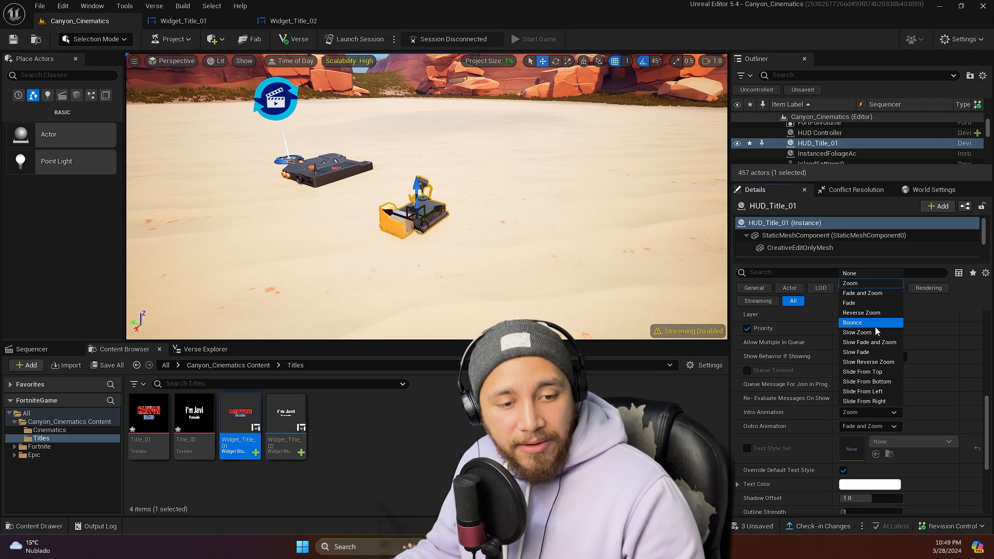
mouse_move(872, 293)
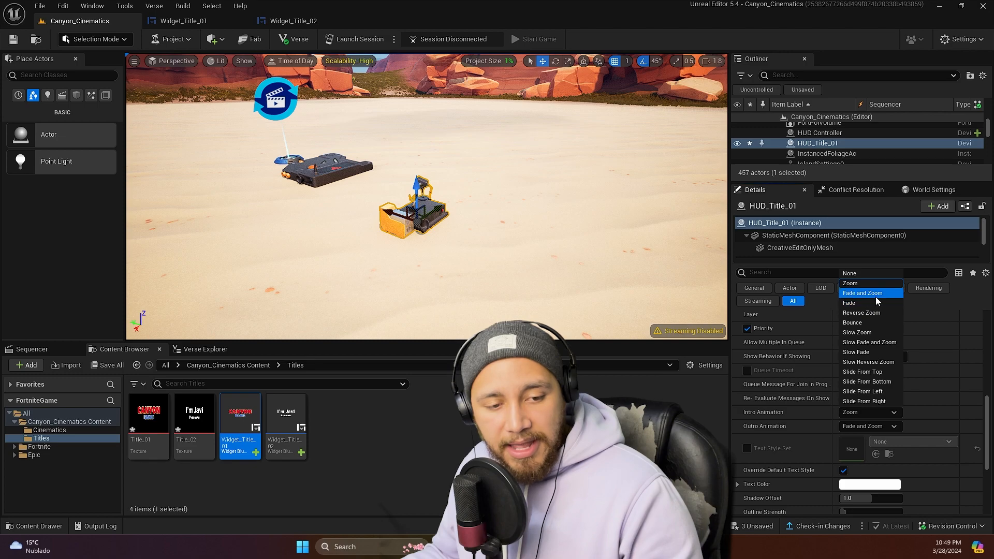
click(863, 292)
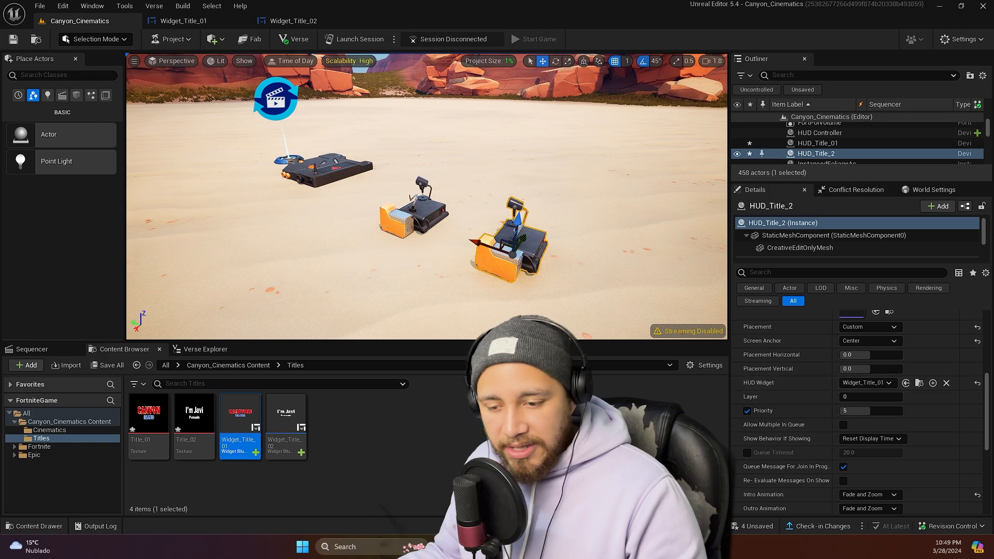
Assign Widget_Title_02 to the duplicated HUD_Title_2 device and save all.
click(286, 412)
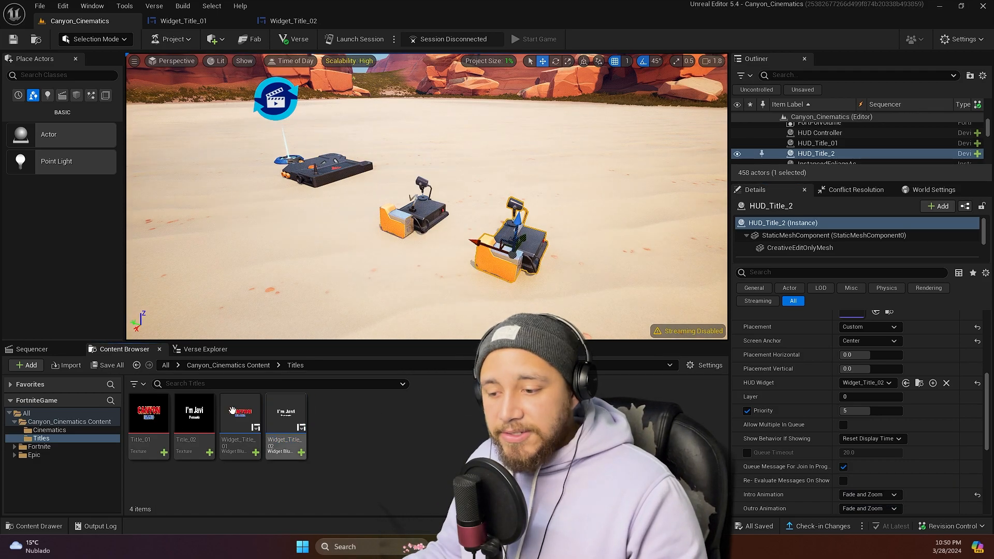
click(48, 430)
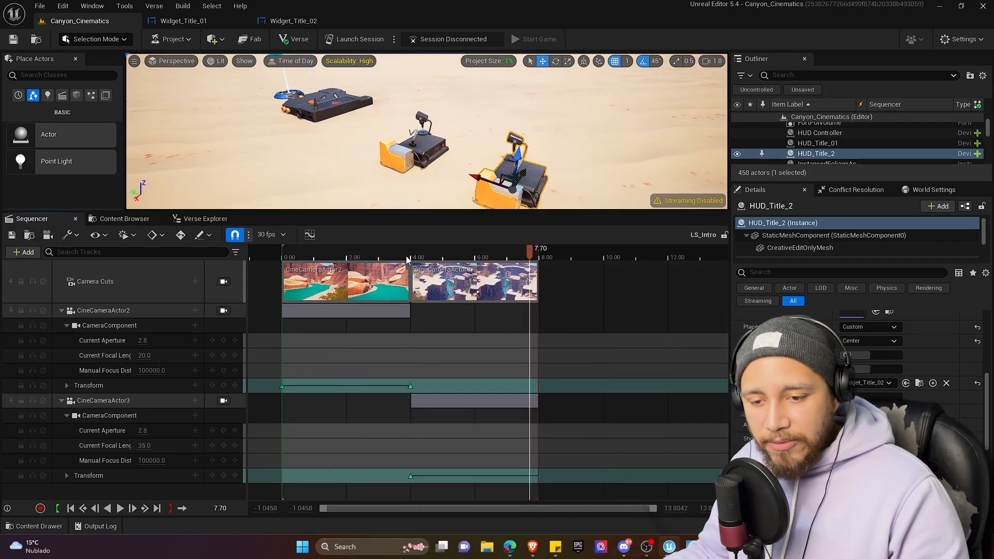
Collapse the CineCameraActor2 and CineCameraActor3 tracks and enlarge the level viewport.
click(120, 508)
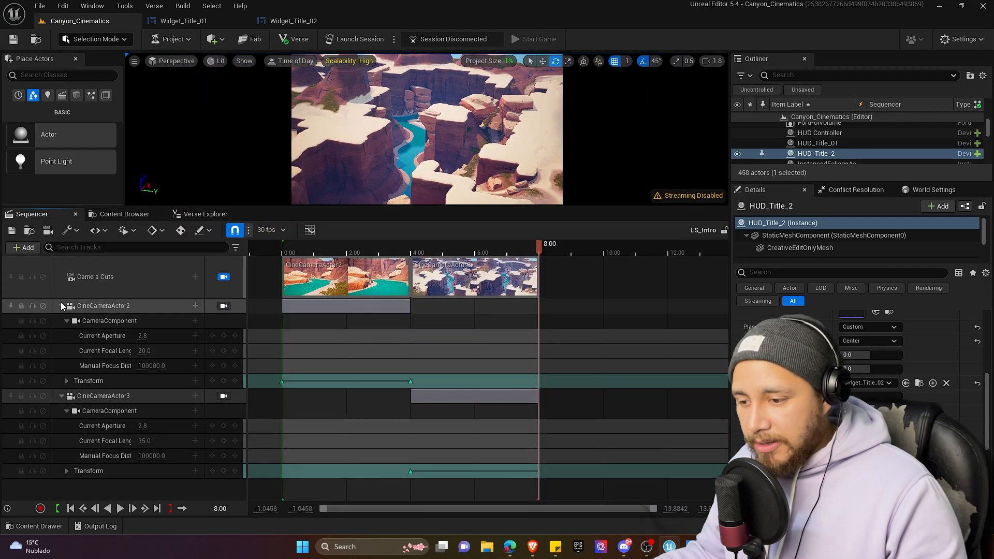
click(60, 305)
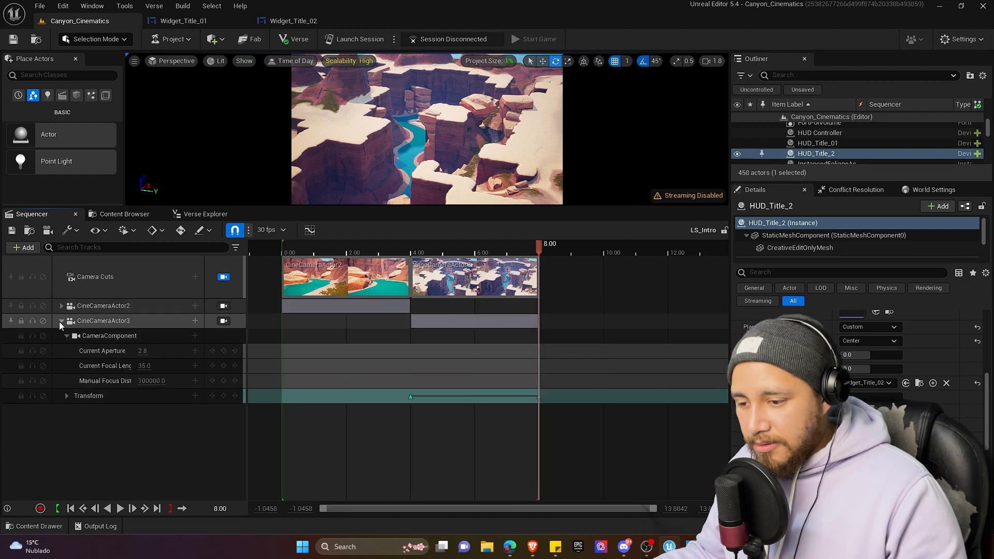
click(61, 321)
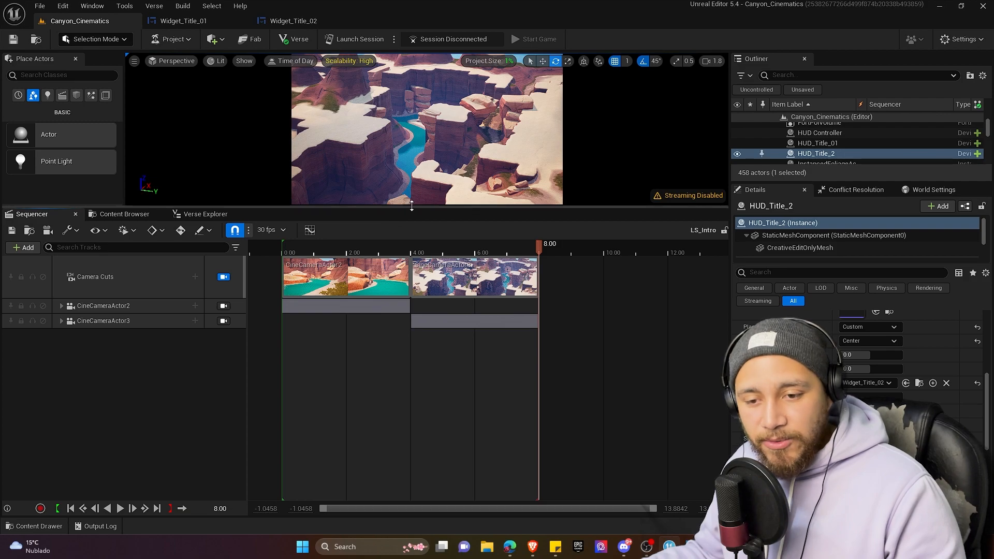
click(817, 143)
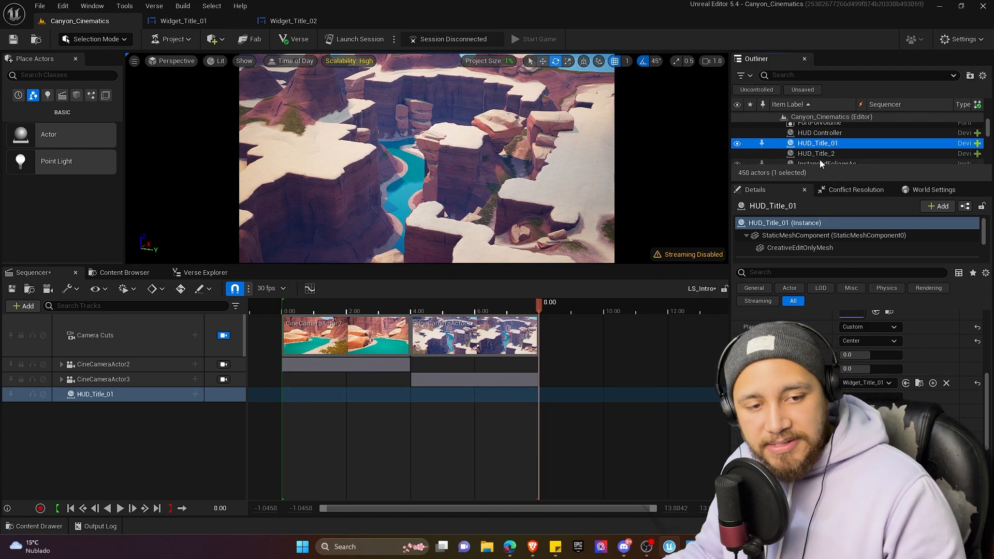
Add HUD_Title_01 and HUD_Title_2 as Sequencer tracks and move the playhead near 0.60.
click(817, 153)
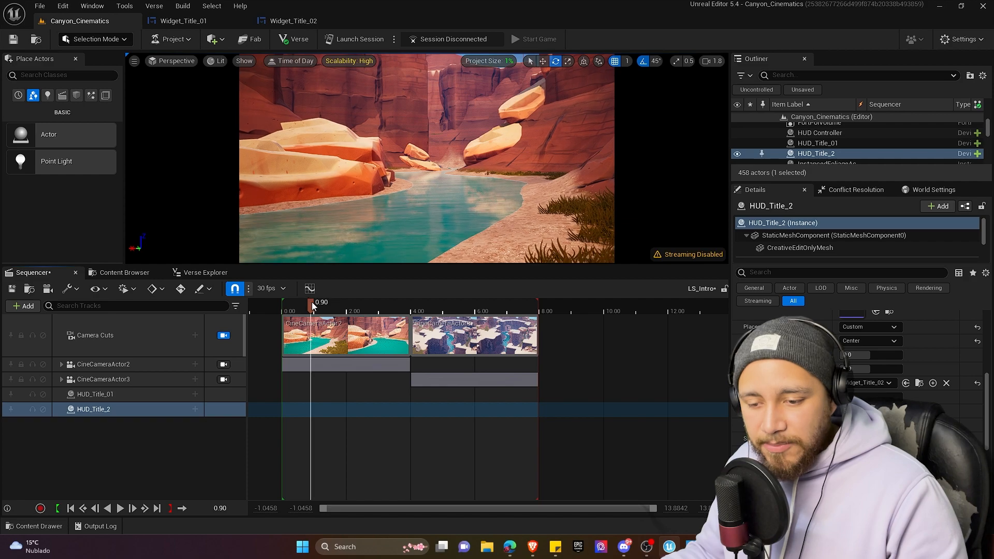
drag(311, 306, 301, 306)
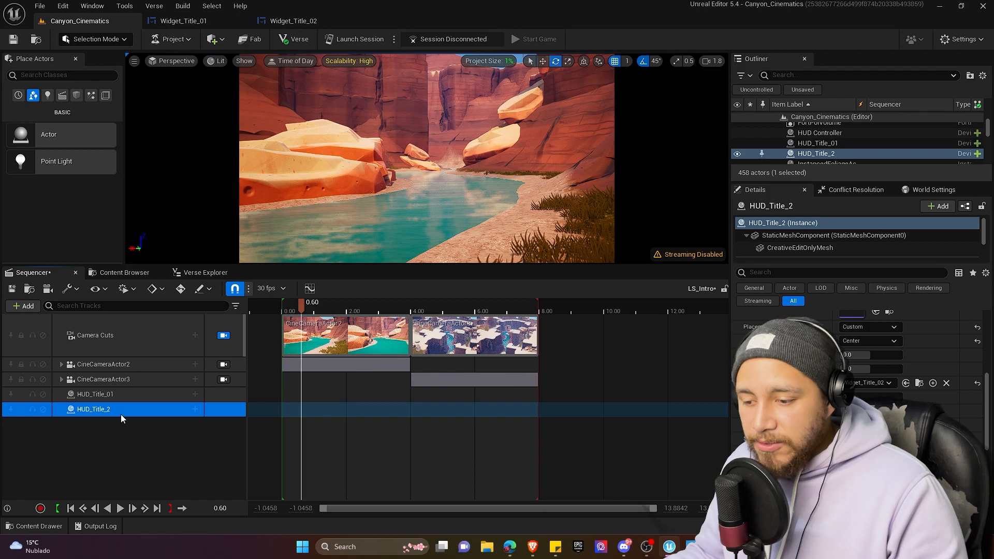
click(195, 410)
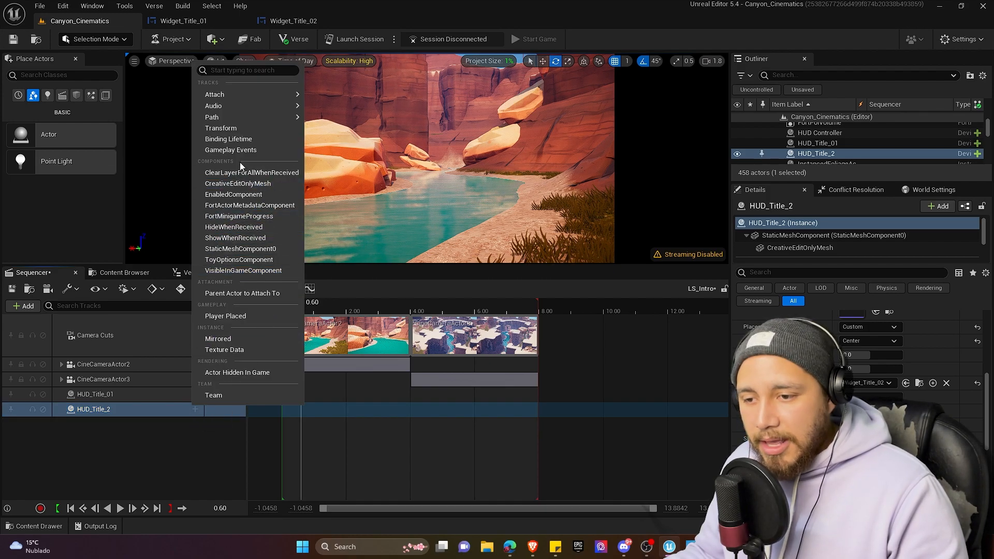
click(230, 149)
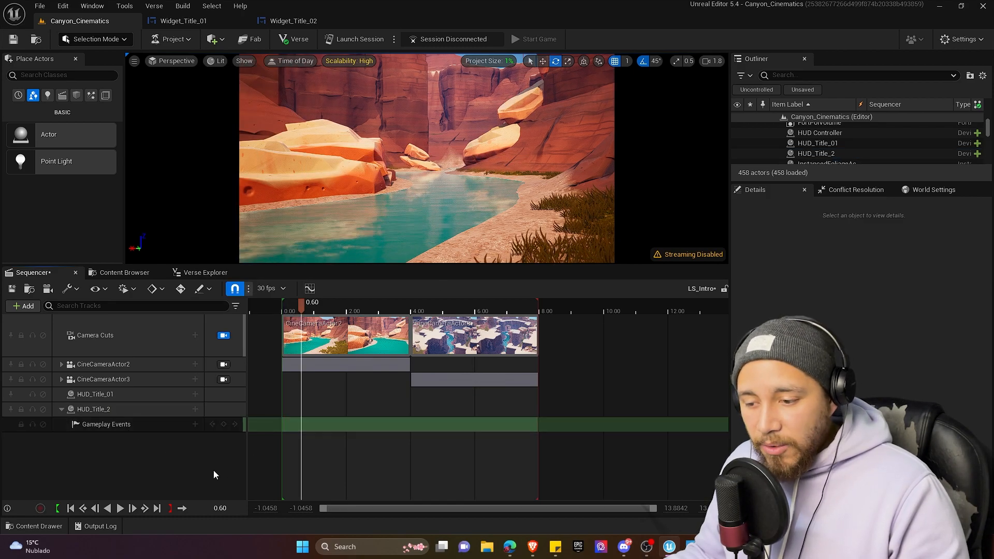
mouse_move(224, 425)
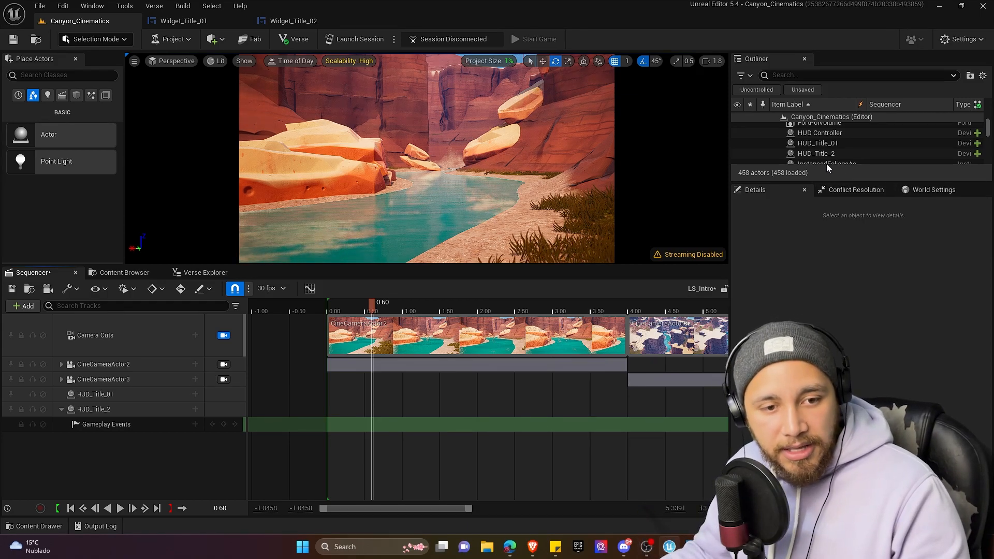
click(818, 143)
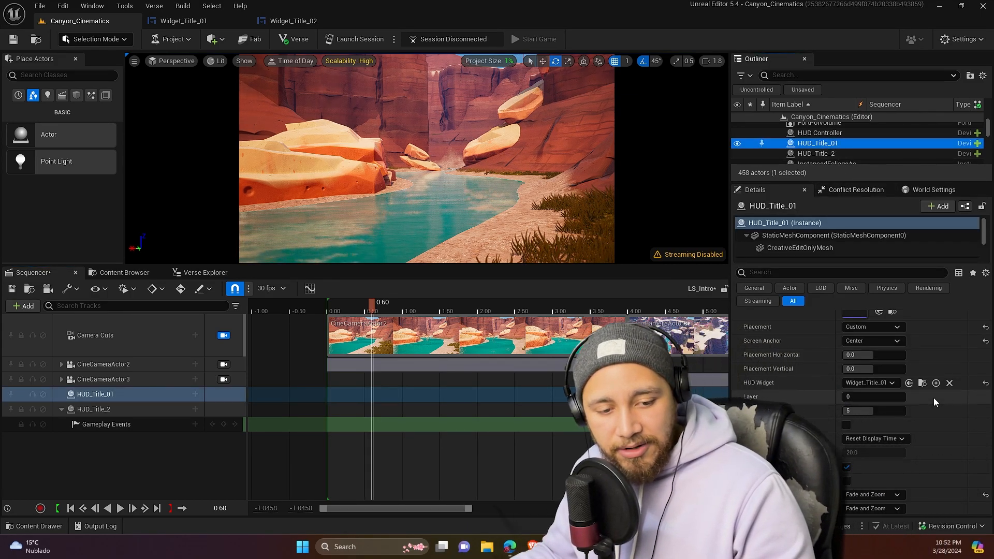
scroll(down, 3)
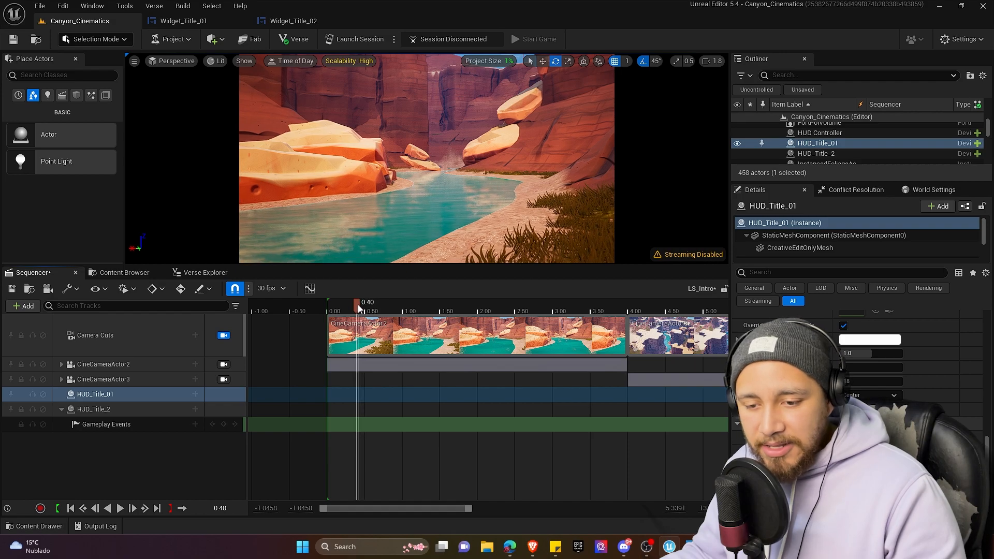
drag(357, 306, 372, 307)
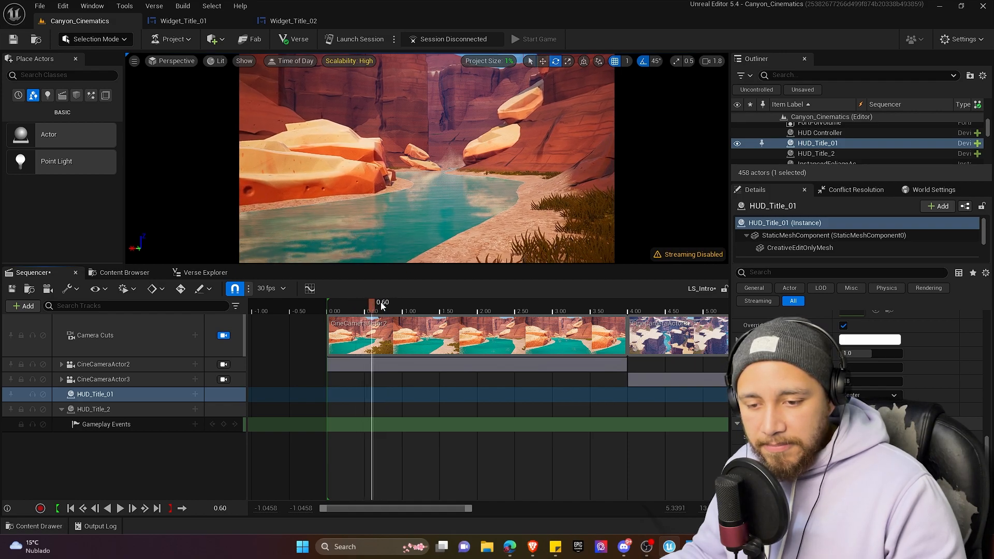
drag(371, 301, 396, 301)
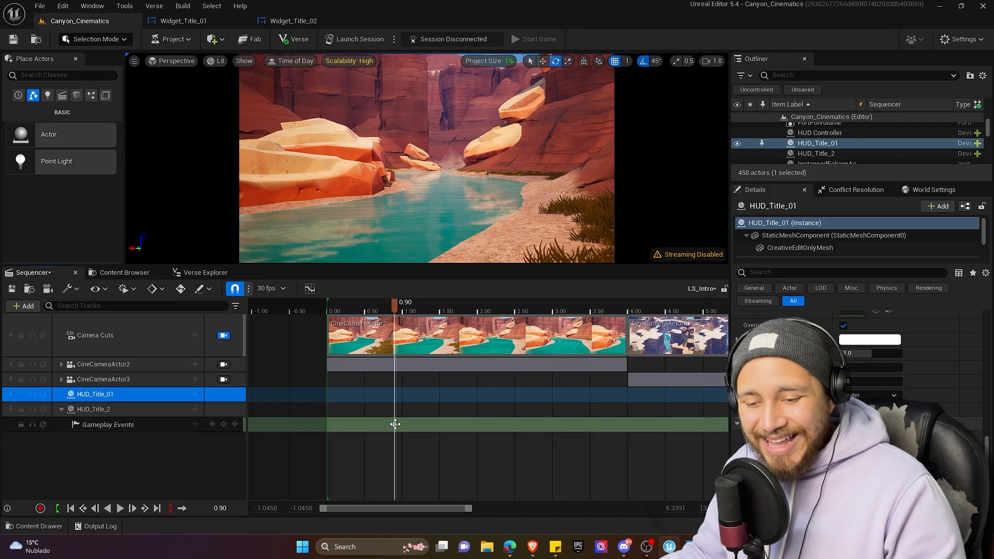
Set the HUD_Title_2 event key at 0.9 seconds to the Show gameplay event function.
right_click(395, 425)
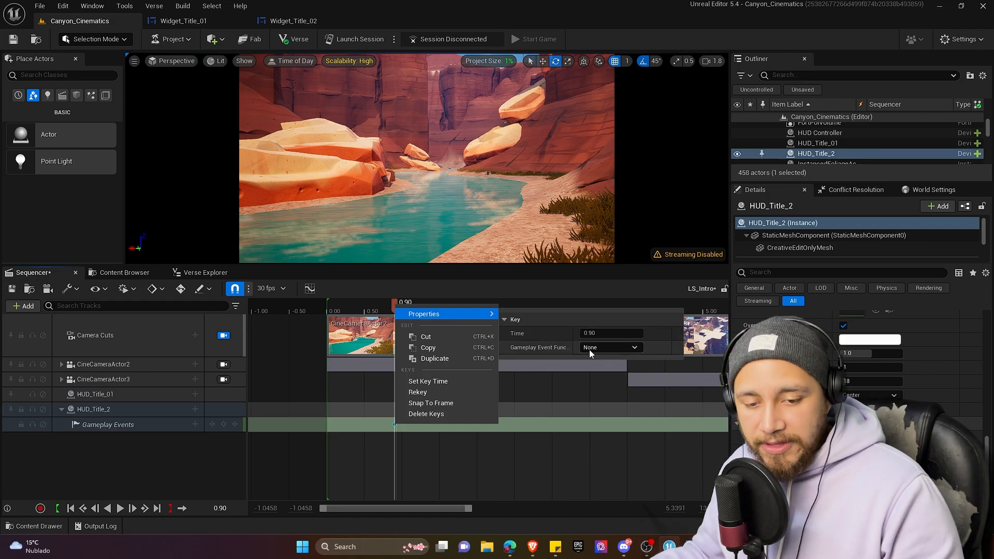
click(608, 347)
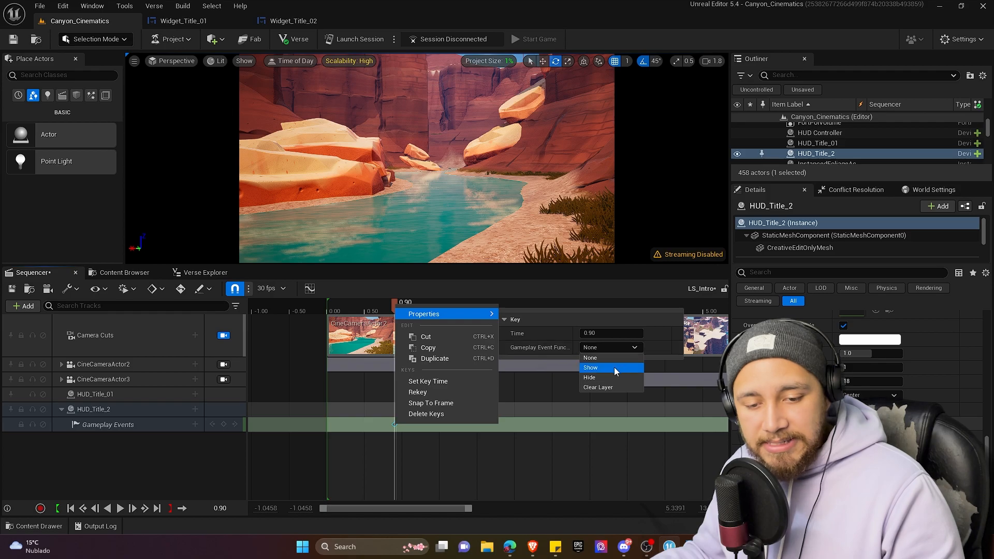
click(591, 368)
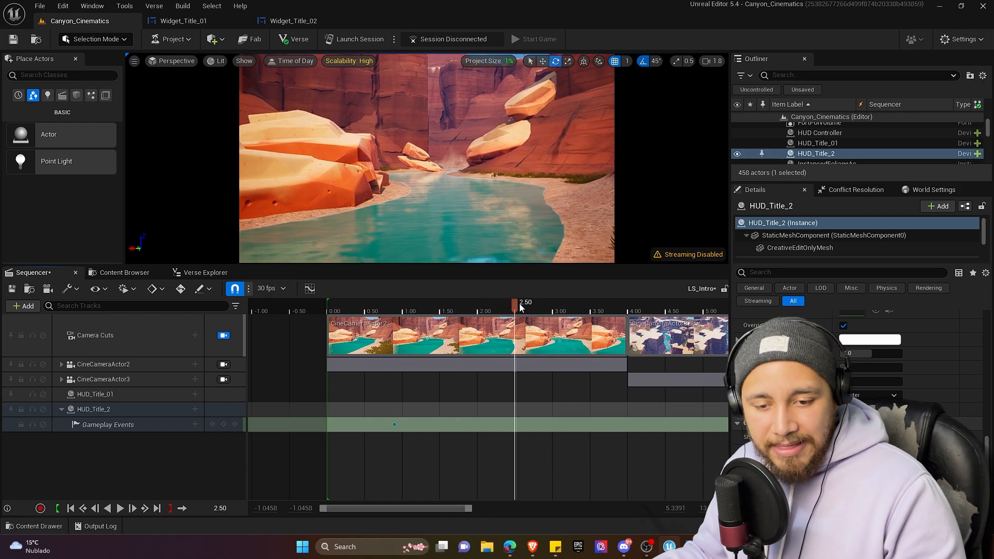
Set the HUD_Title_2 event key at 3.0 seconds to the Hide gameplay event function.
drag(514, 301, 553, 301)
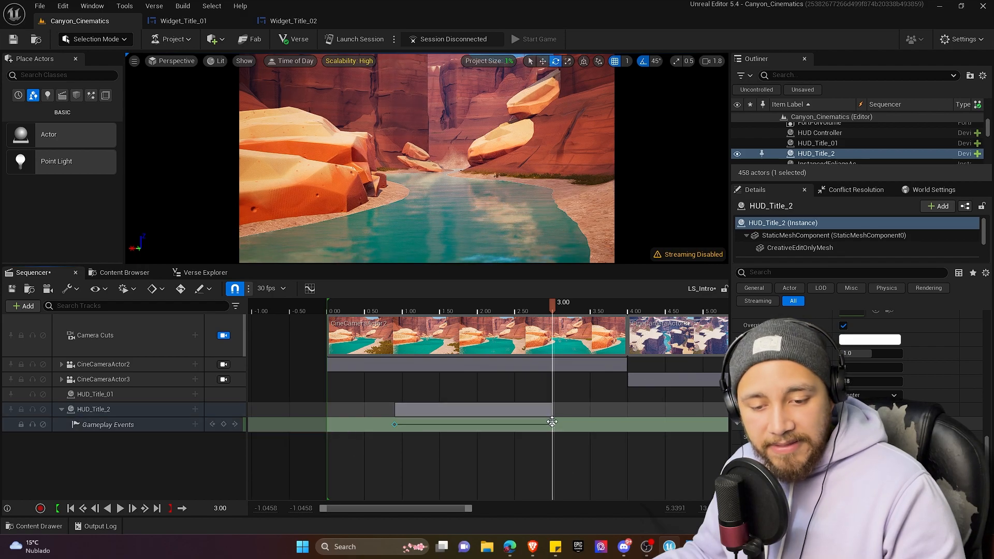
right_click(552, 423)
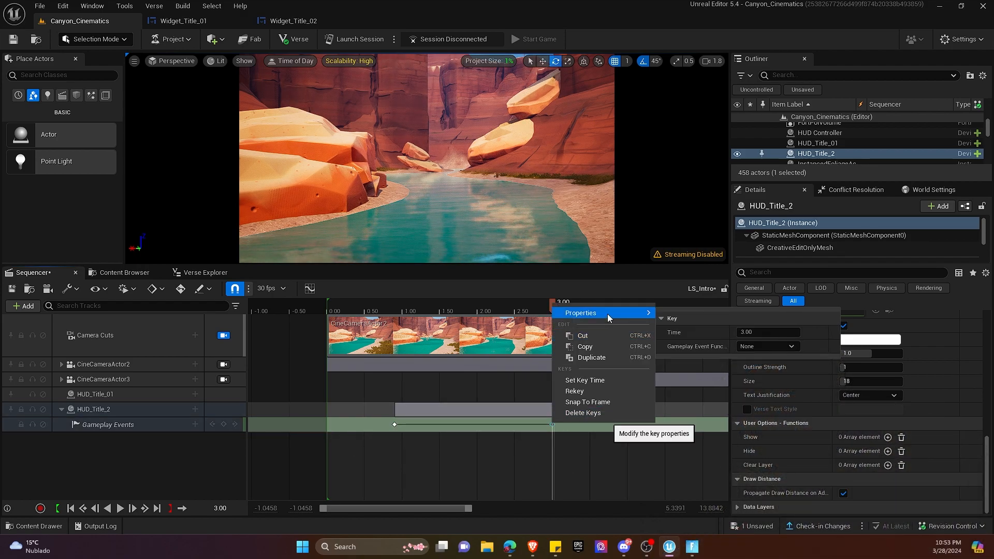
click(767, 346)
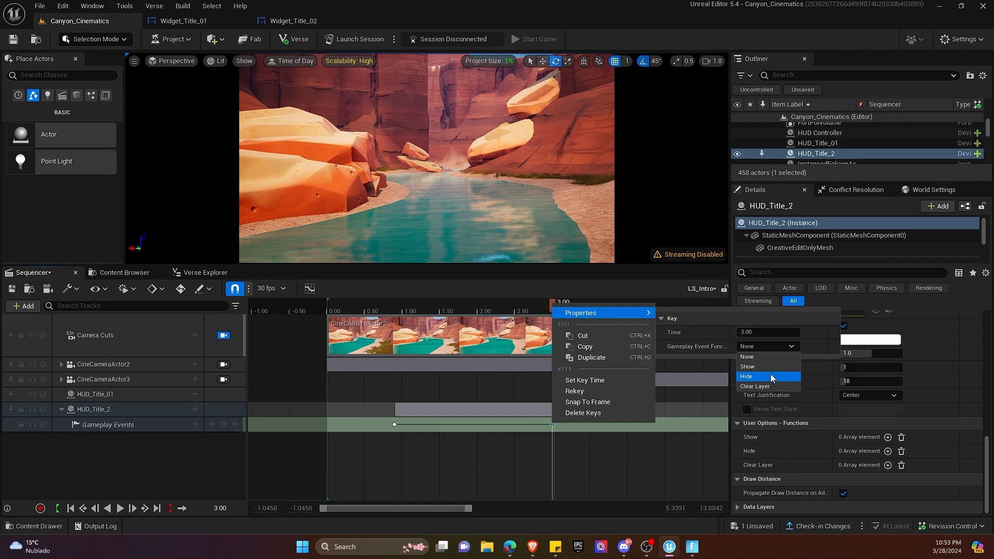
click(748, 377)
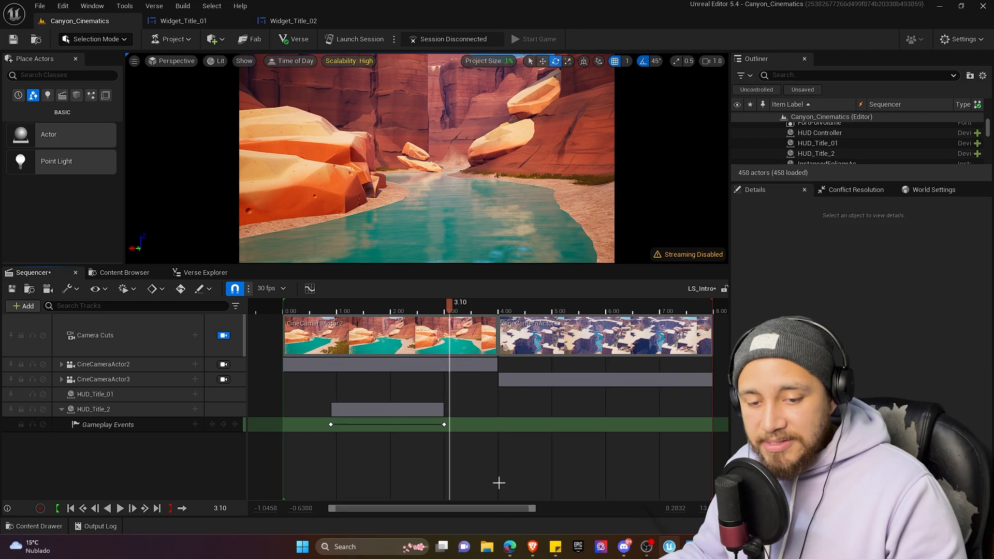
Add a Gameplay Events track to HUD_Title_01 with a Show key at about 4.47 seconds.
drag(450, 301, 520, 301)
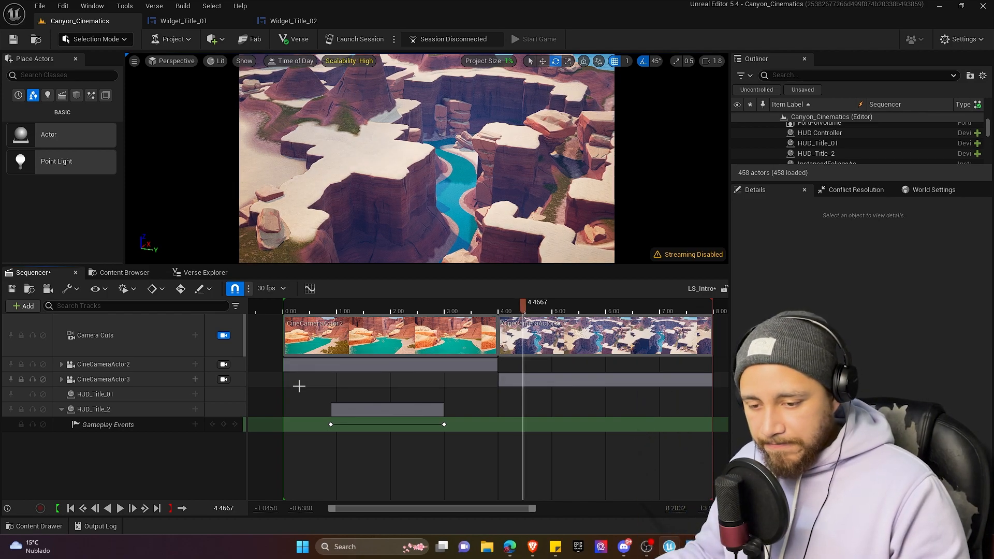
click(95, 394)
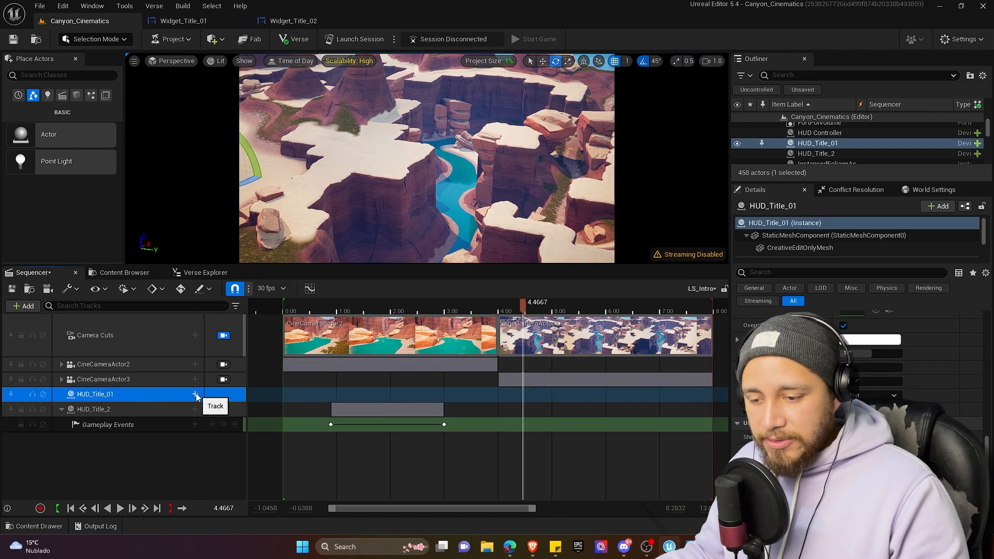
click(61, 393)
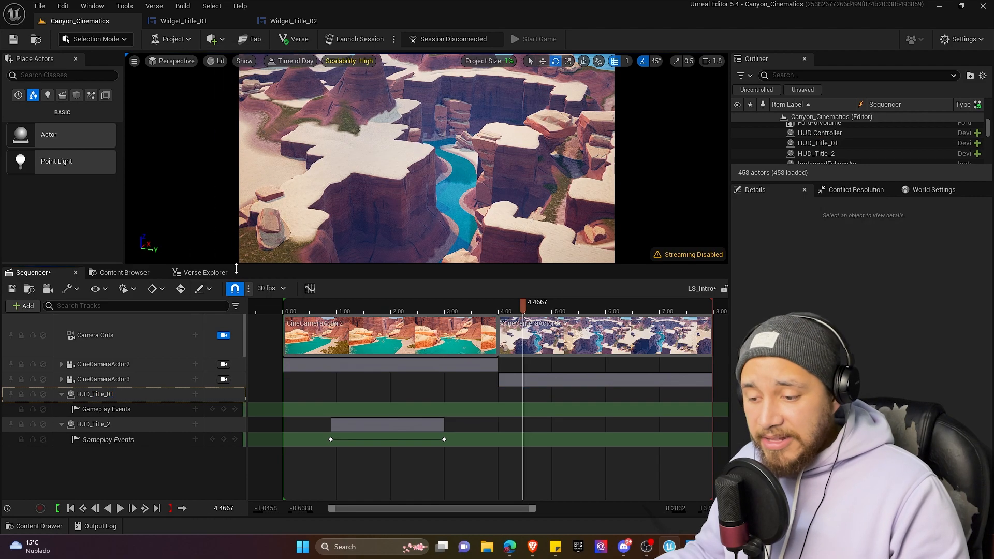
mouse_move(223, 409)
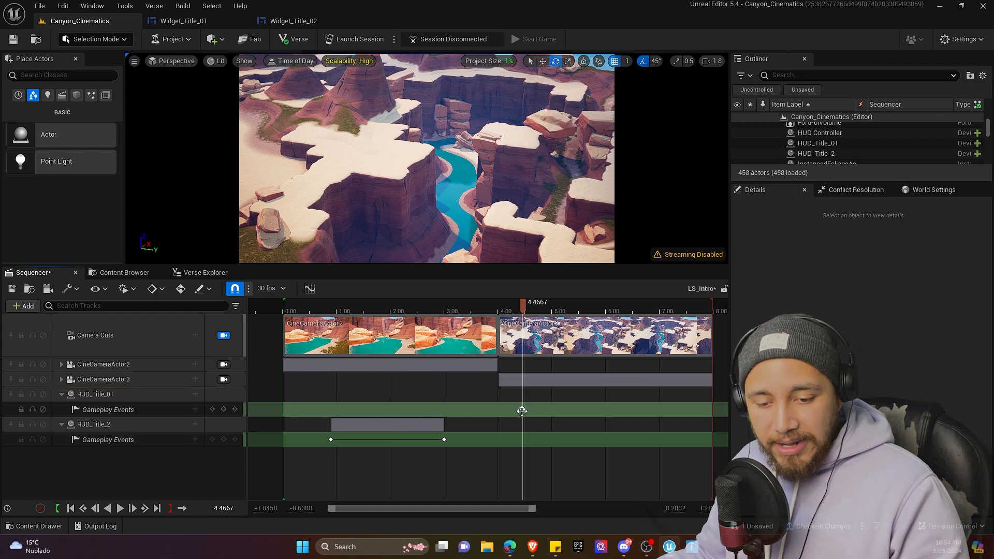
right_click(521, 410)
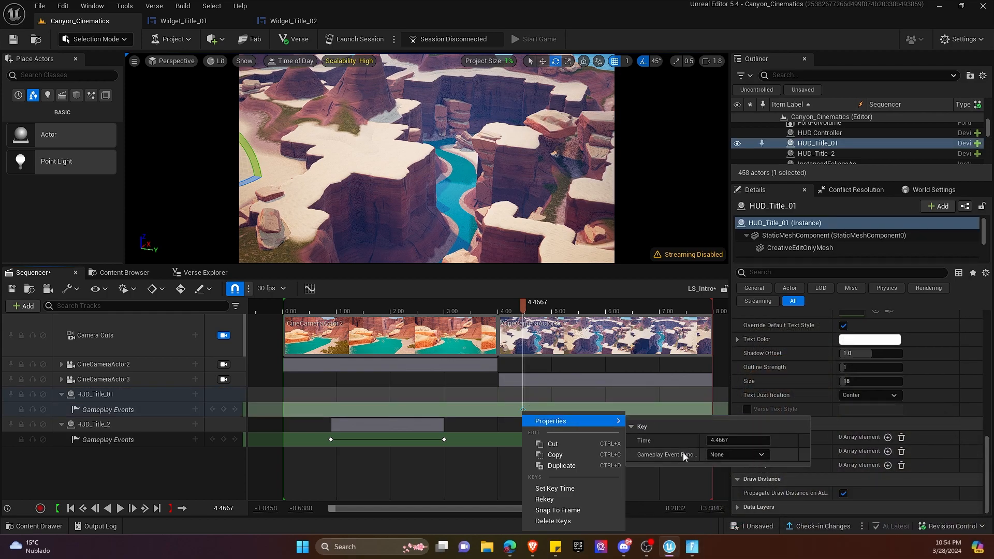
click(737, 455)
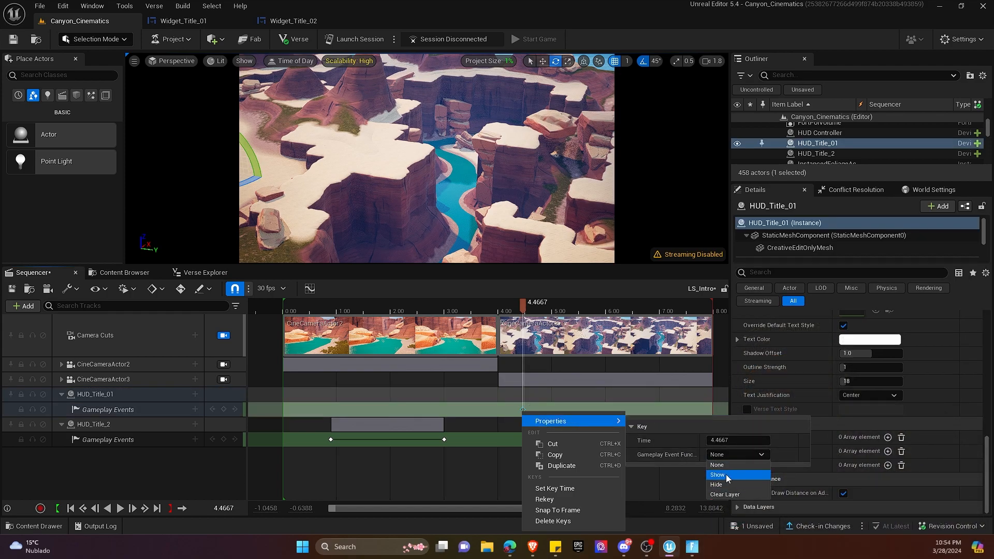
click(717, 475)
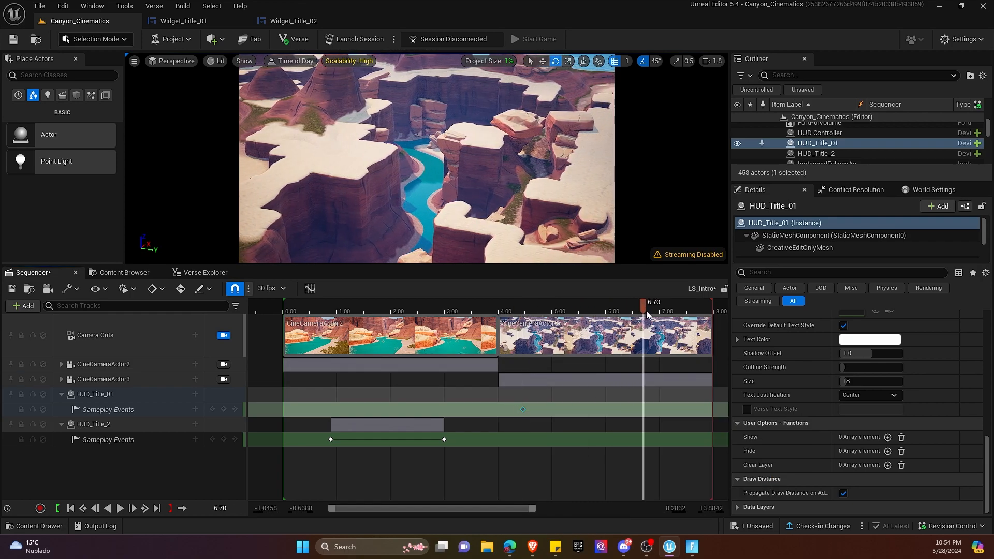
Add a second HUD_Title_01 event key at 7.3 seconds and preview the title timings.
drag(644, 310, 671, 311)
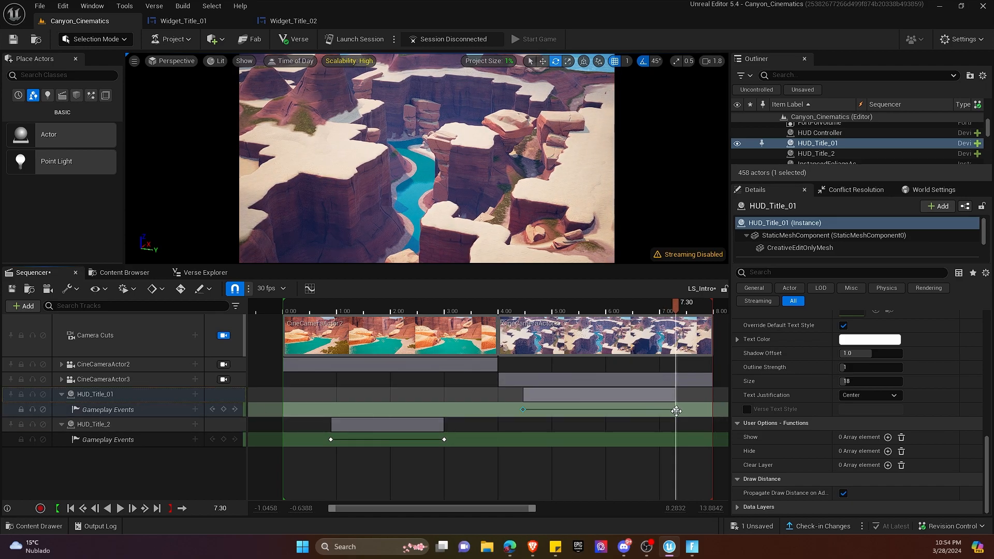
right_click(675, 411)
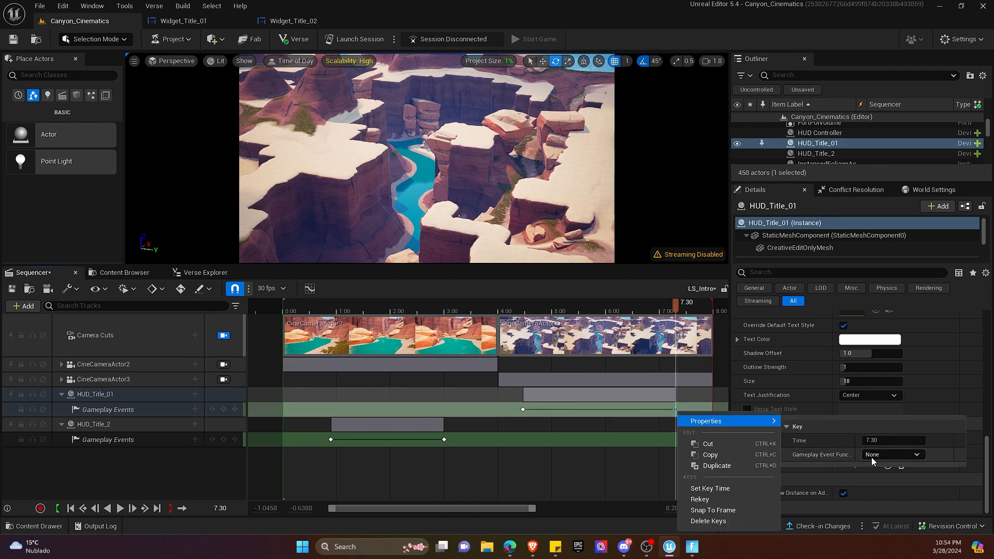
click(892, 454)
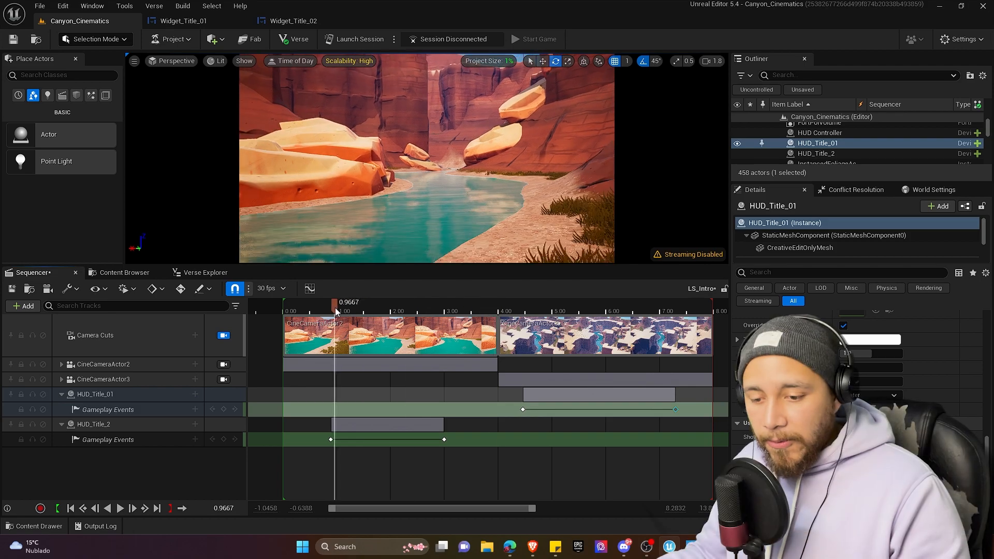
drag(335, 310, 317, 311)
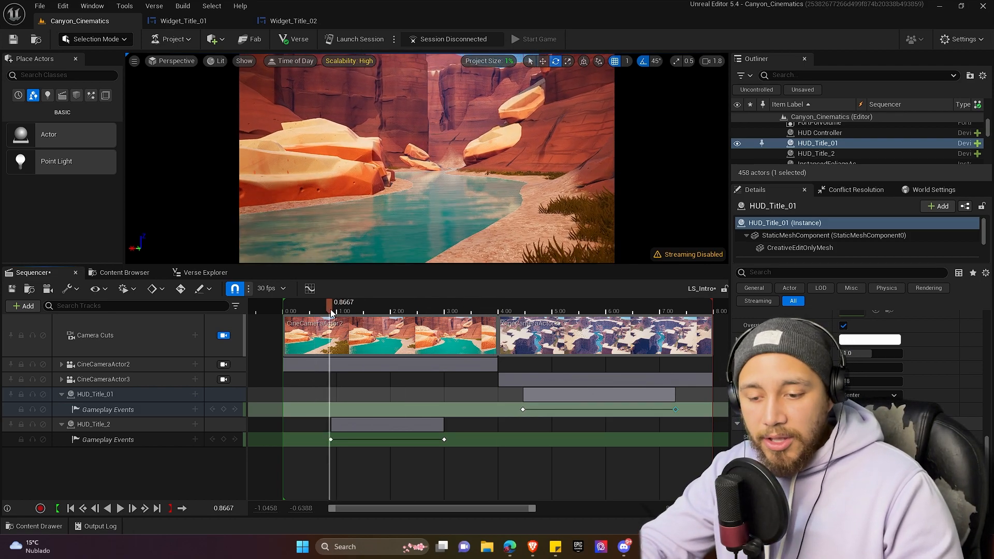
drag(329, 310, 448, 311)
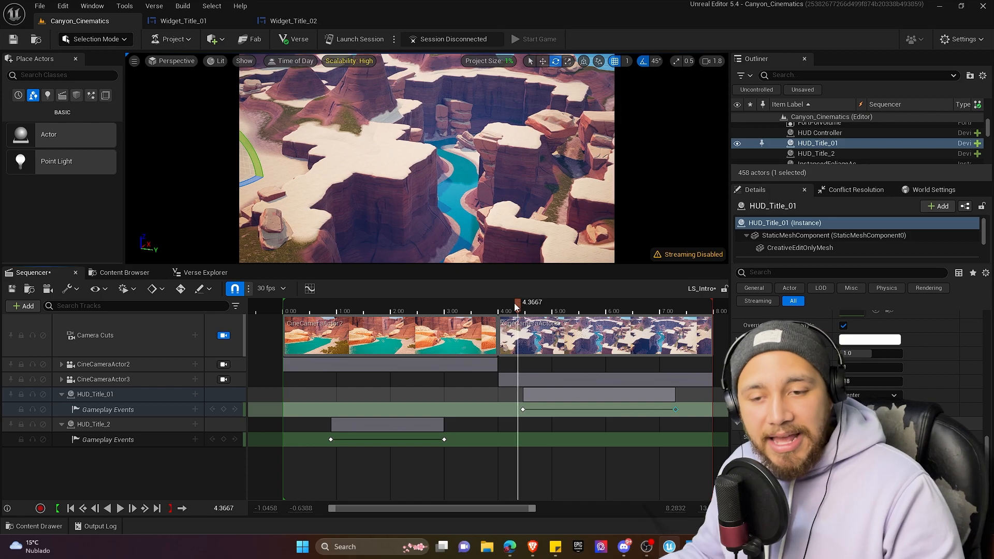
click(95, 393)
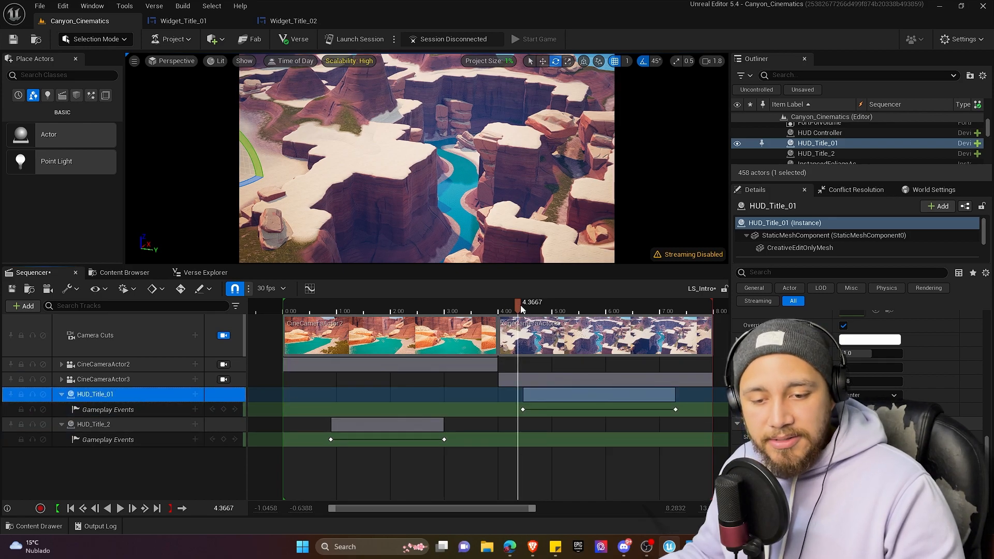
drag(518, 310, 650, 310)
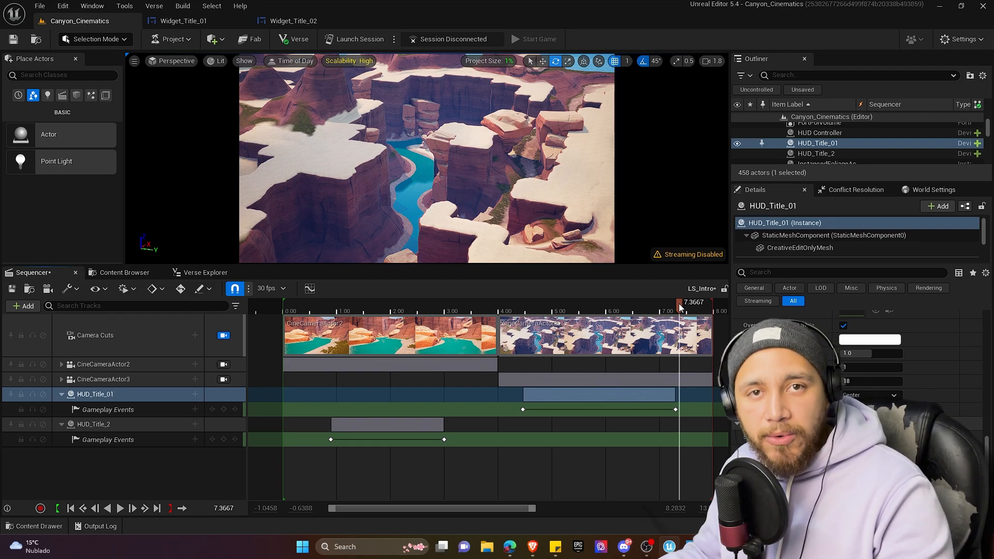
click(315, 311)
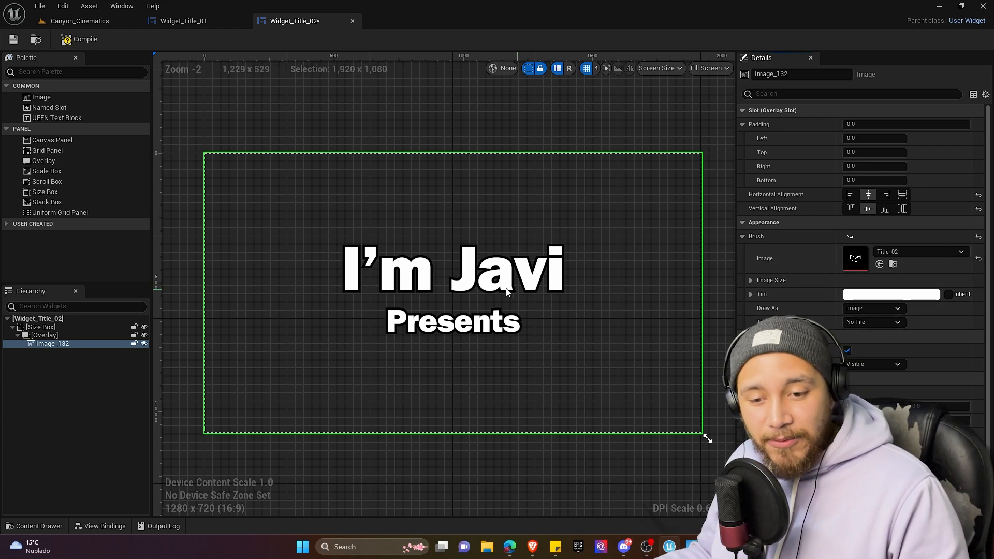
Pick a pink colour for the Image_132 tint in Widget_Title_02.
click(890, 294)
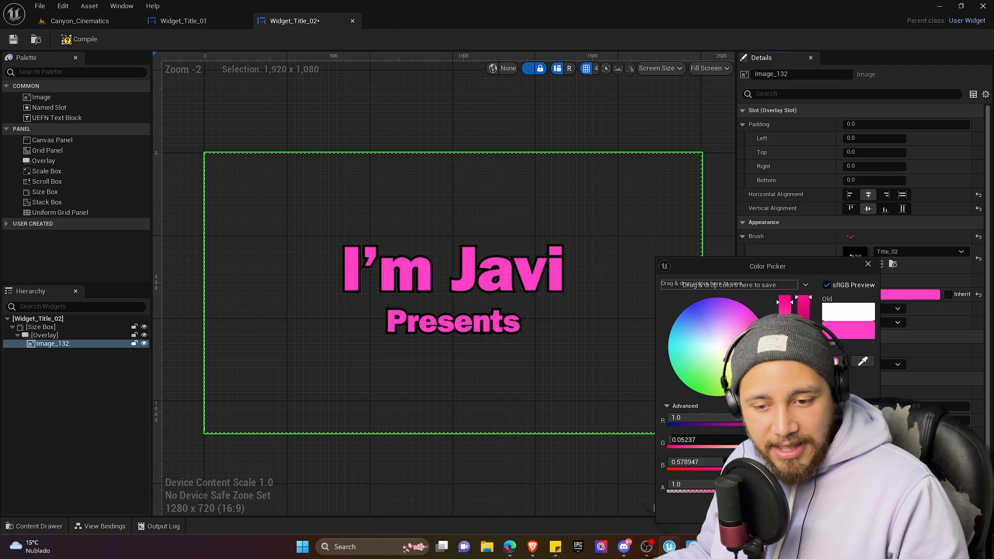
click(716, 354)
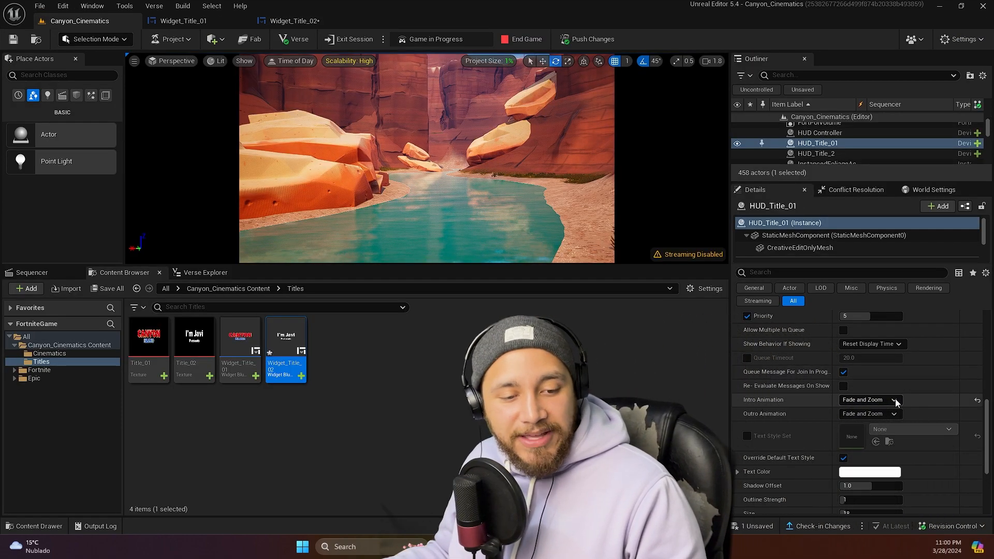
List the Intro Animation options for HUD_Title_01, currently Fade and Zoom.
click(870, 399)
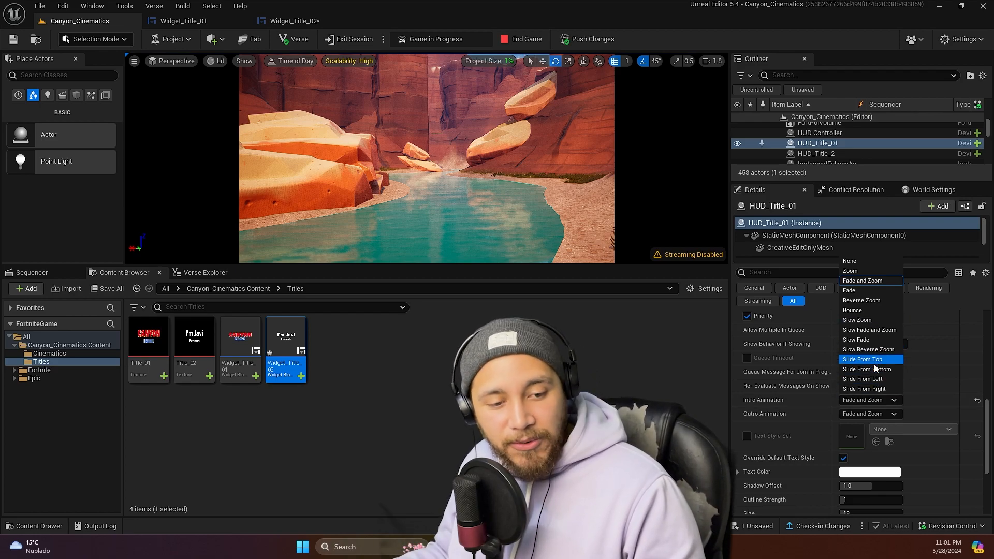
mouse_move(870, 330)
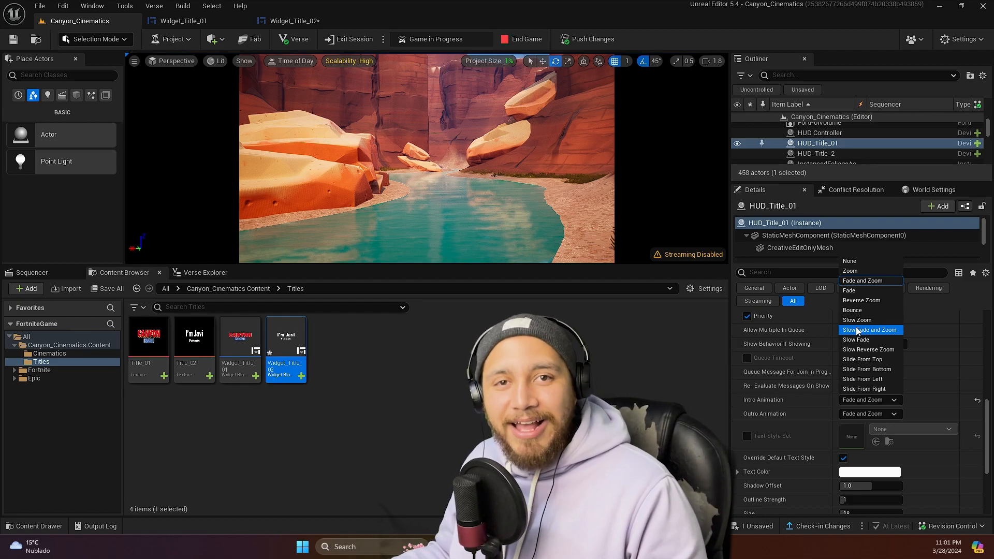
mouse_move(870, 270)
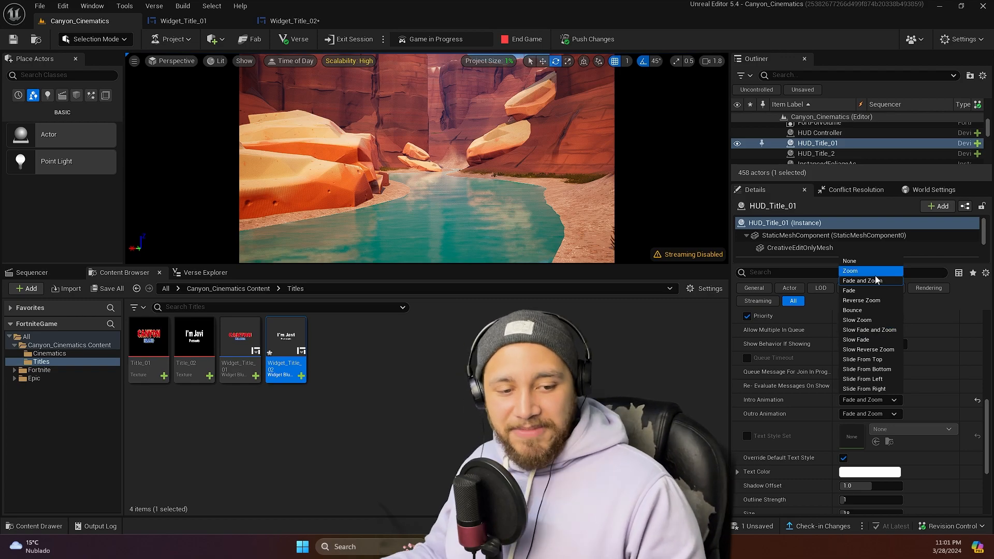